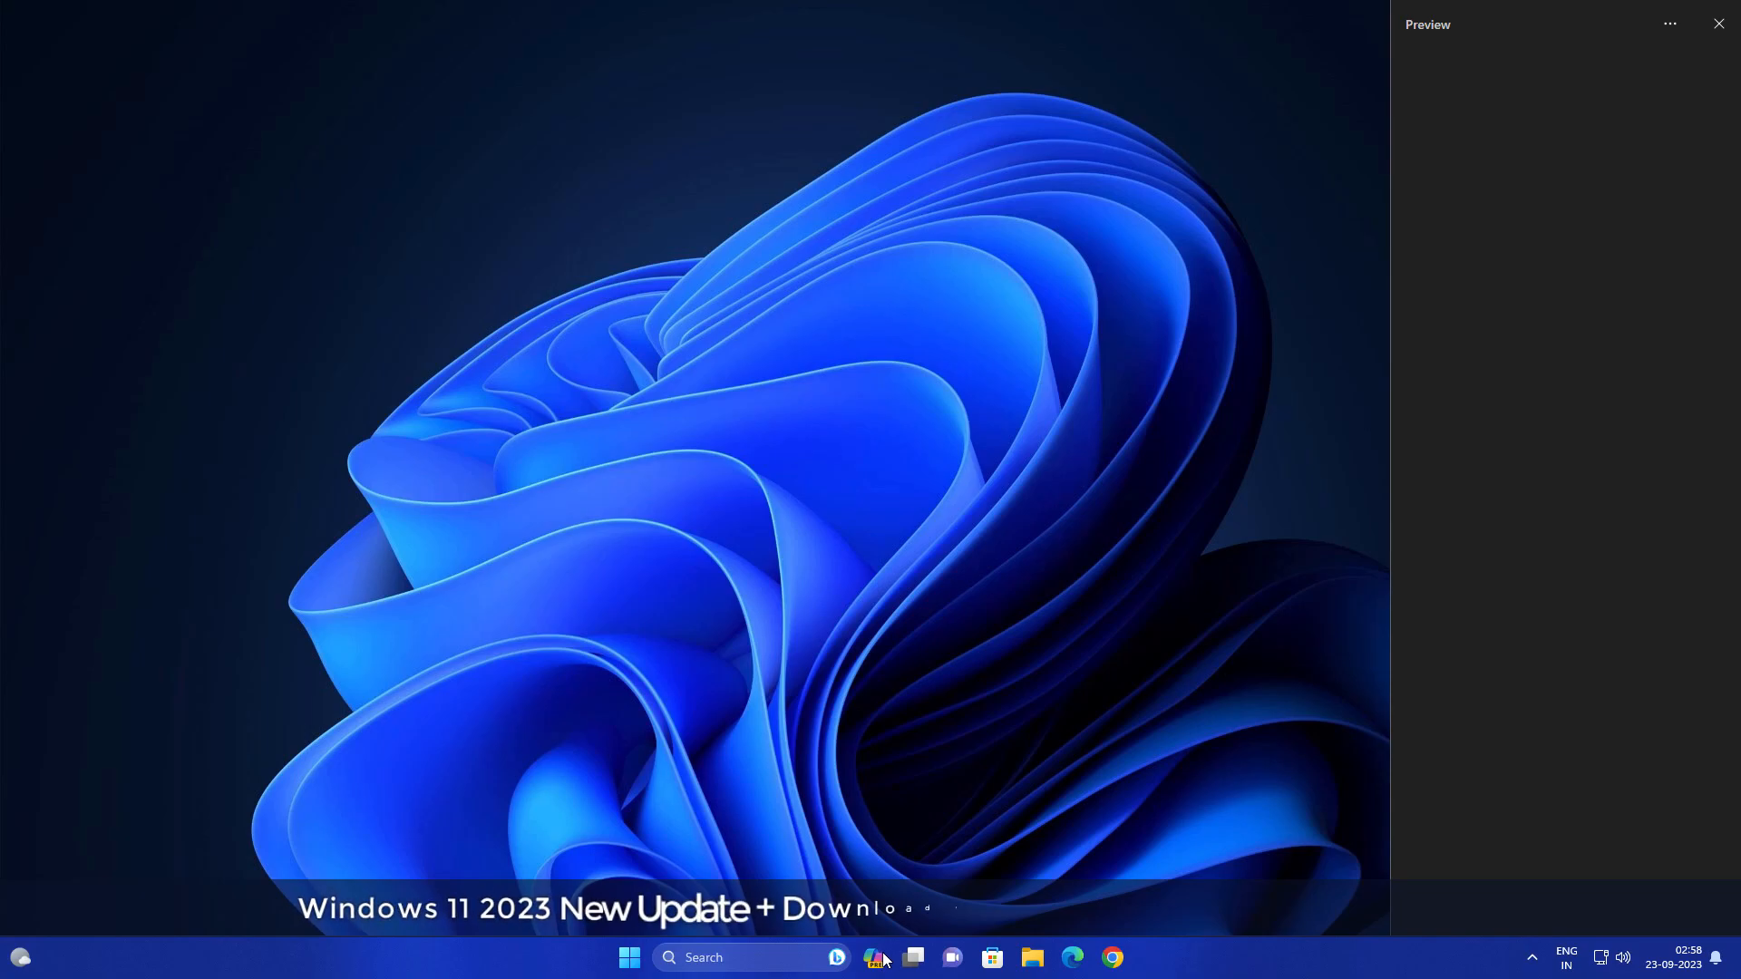
- Reach the Windows Insider Programme section under Windows Update
{"action": "left_click", "coordinate": [874, 958]}
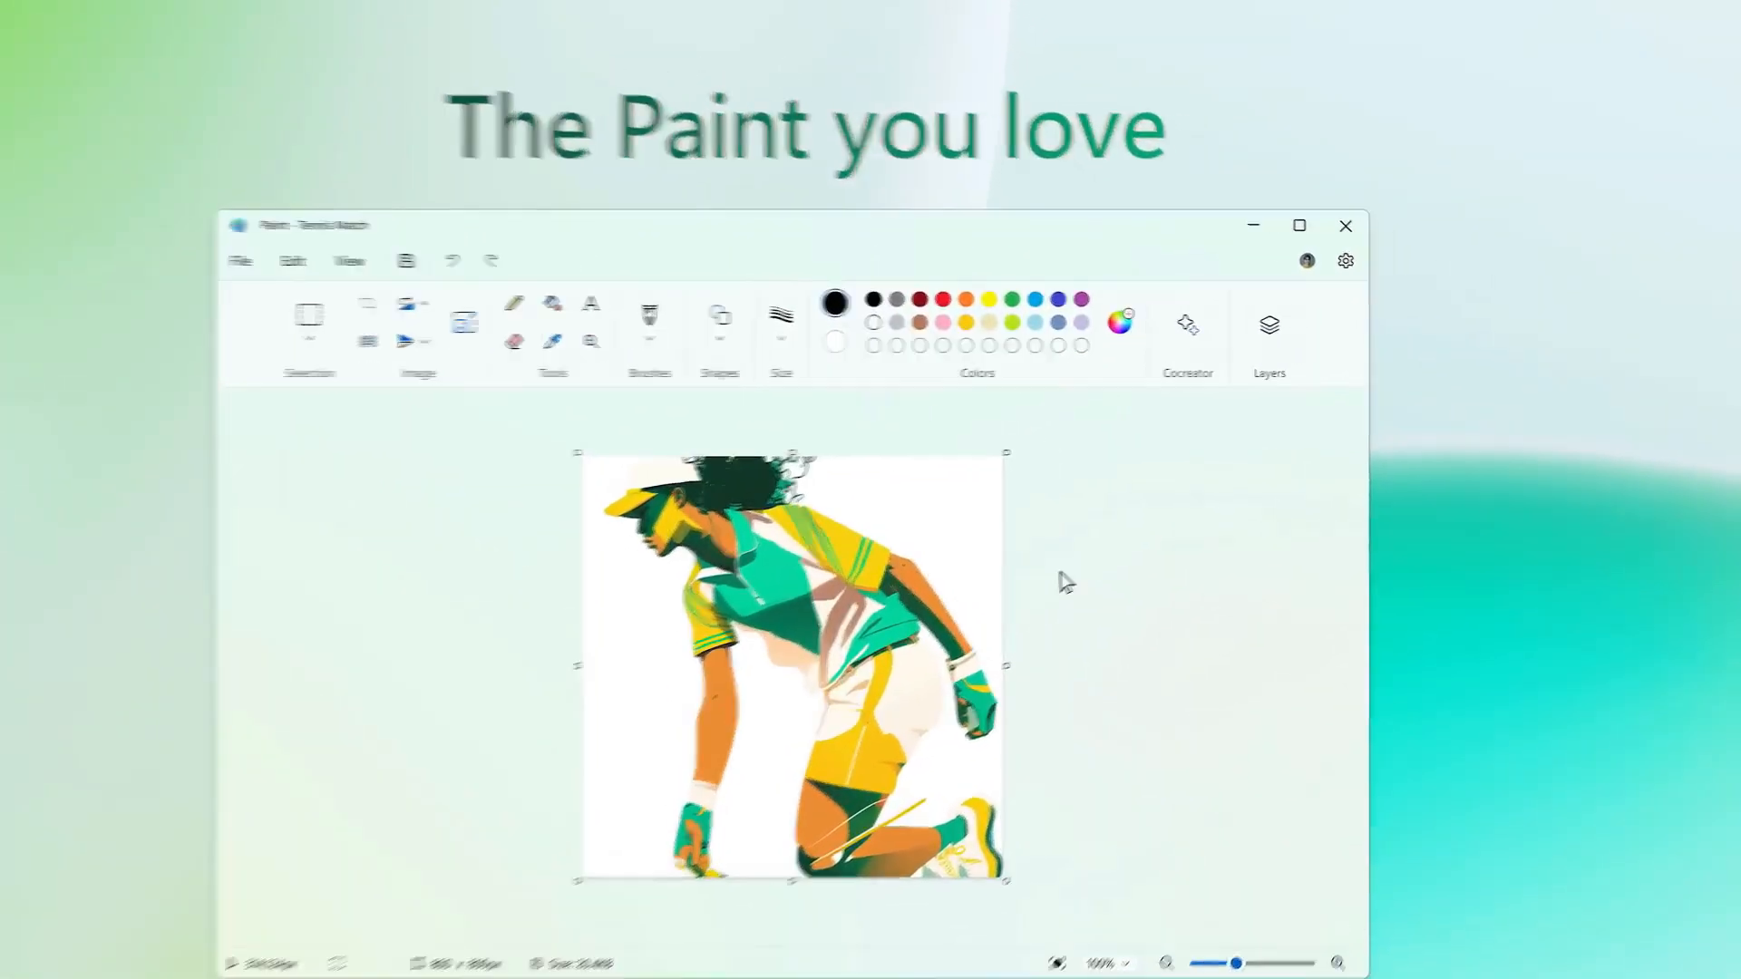
{"action": "left_click", "coordinate": [1270, 325]}
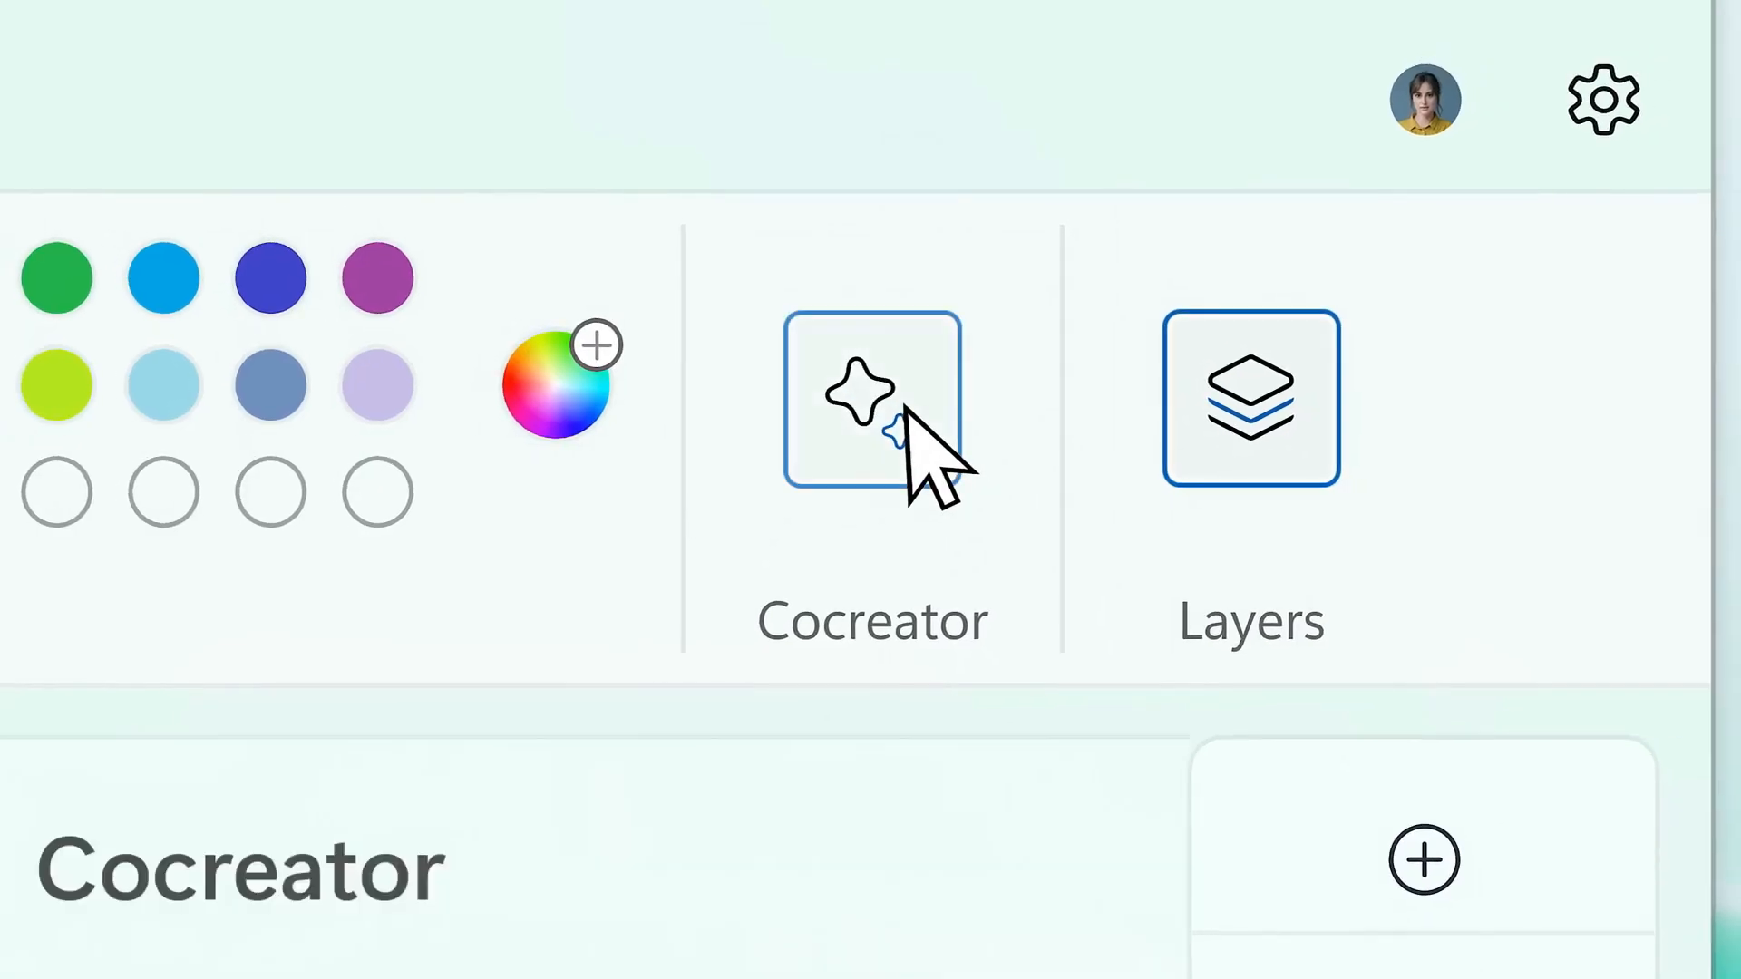
{"action": "left_click", "coordinate": [873, 399]}
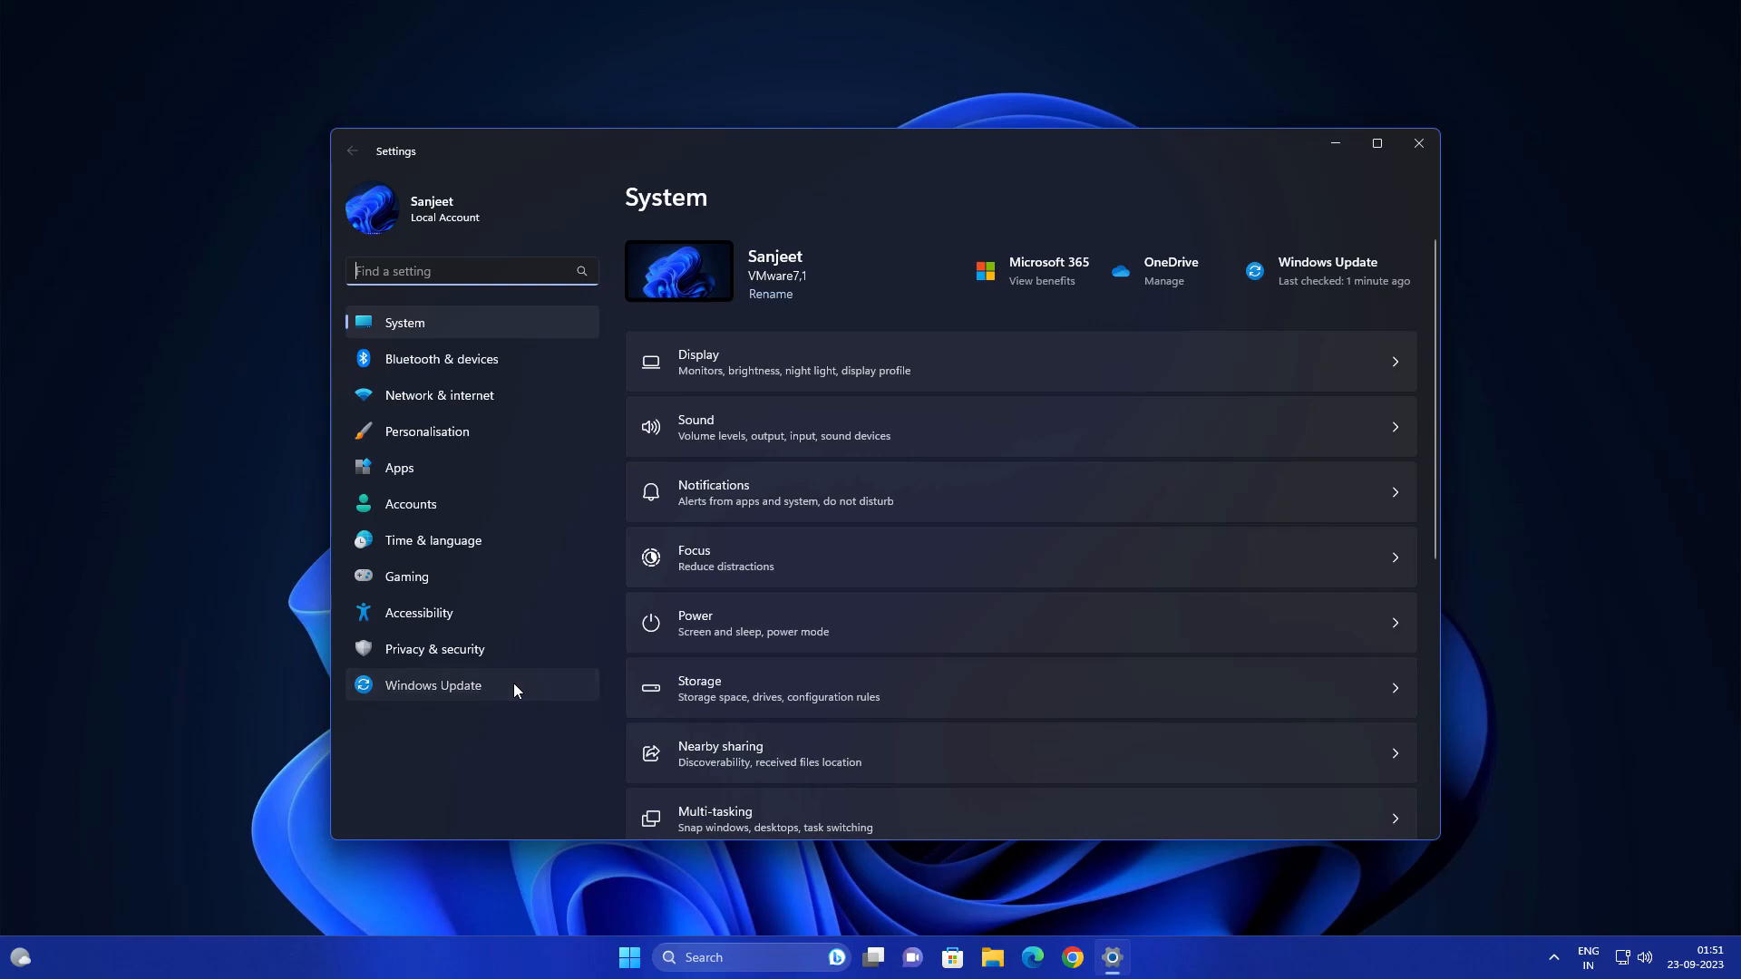
{"action": "left_click", "coordinate": [433, 686]}
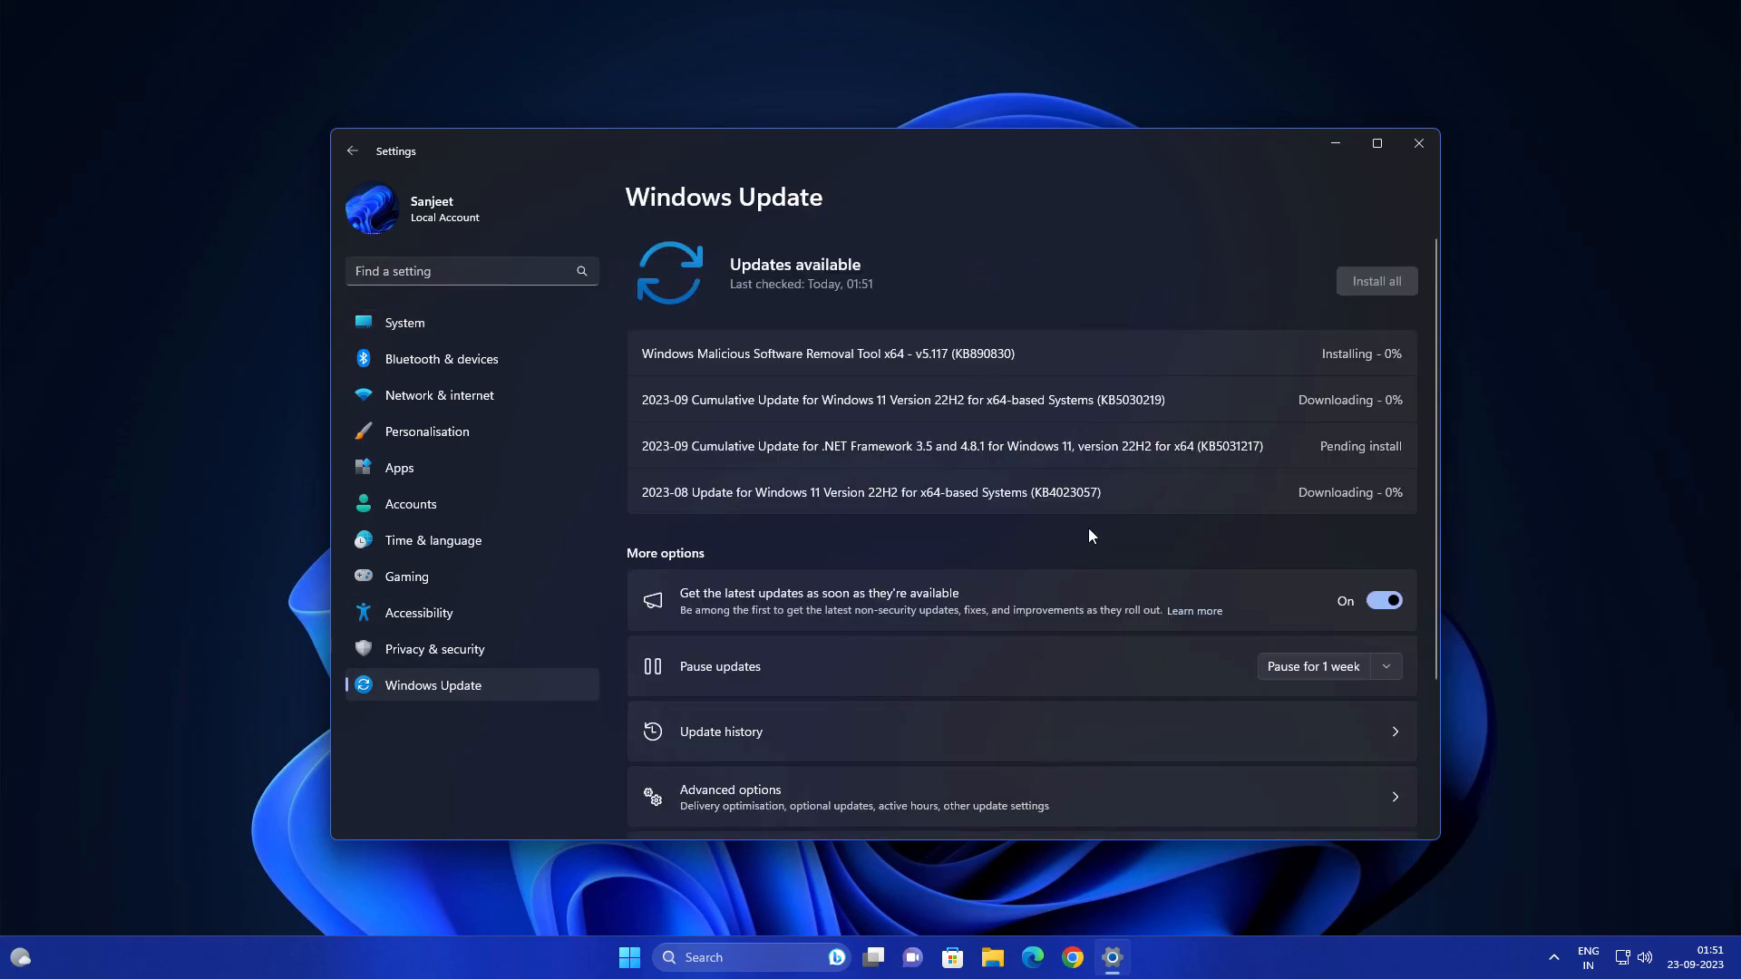
{"action": "scroll", "scroll_direction": "down", "scroll_amount": 3}
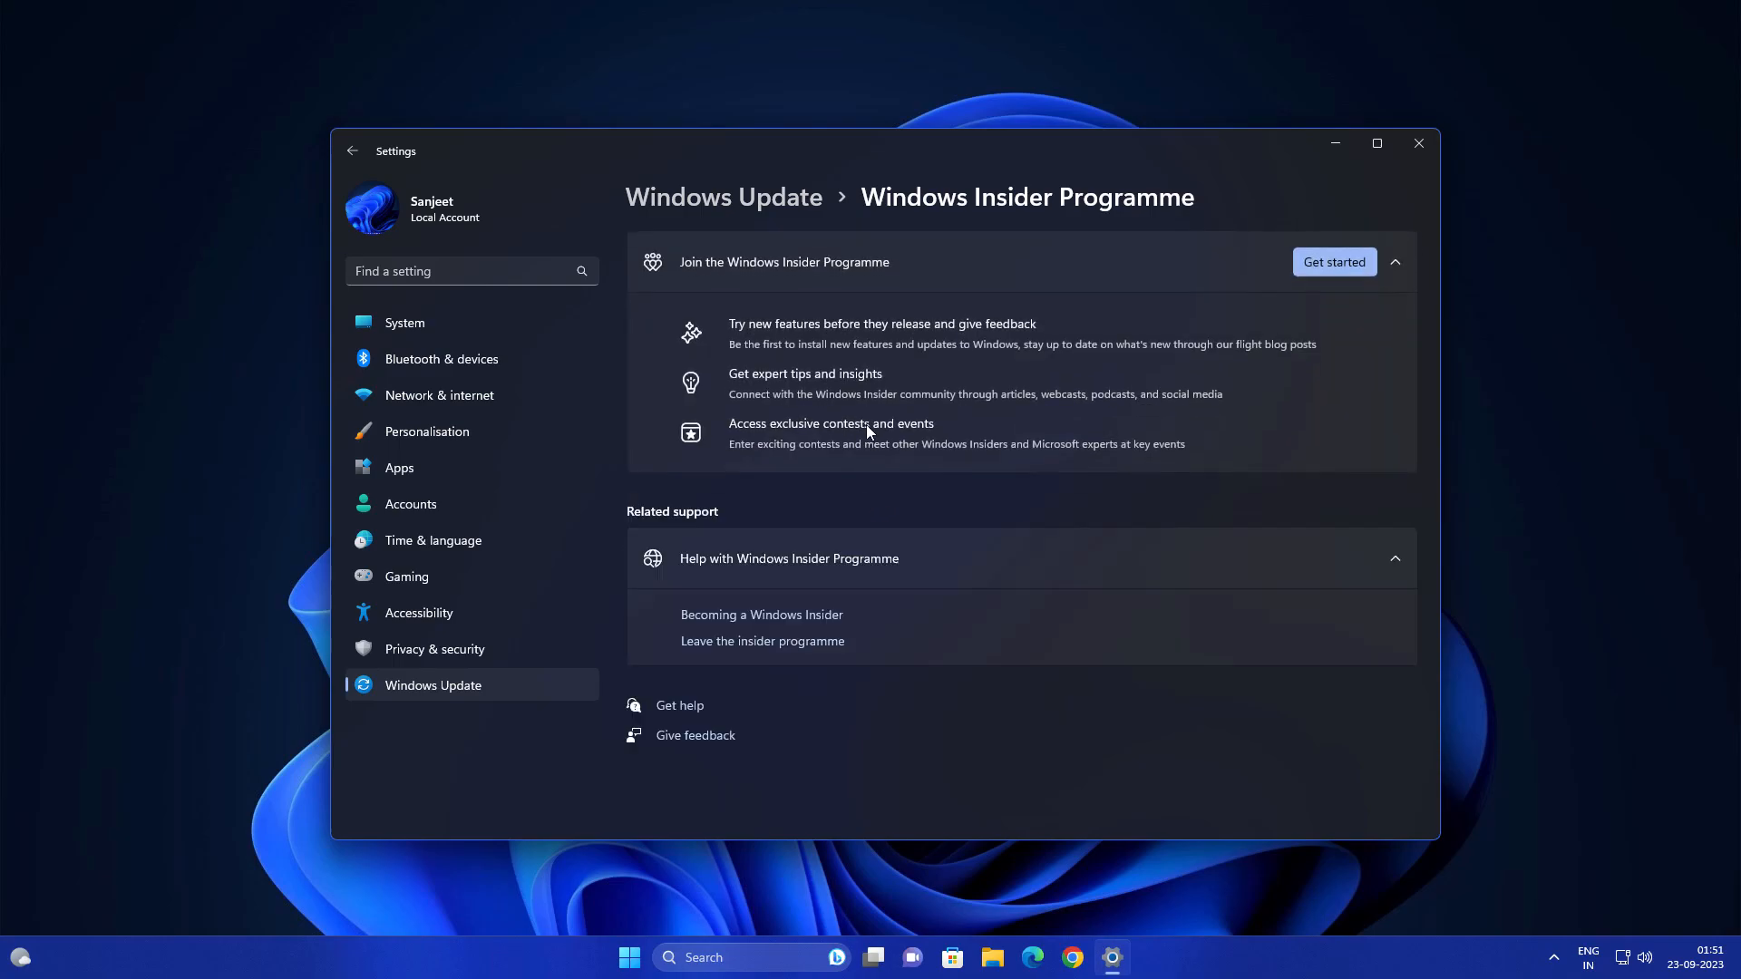
{"action": "mouse_move", "coordinate": [1208, 280]}
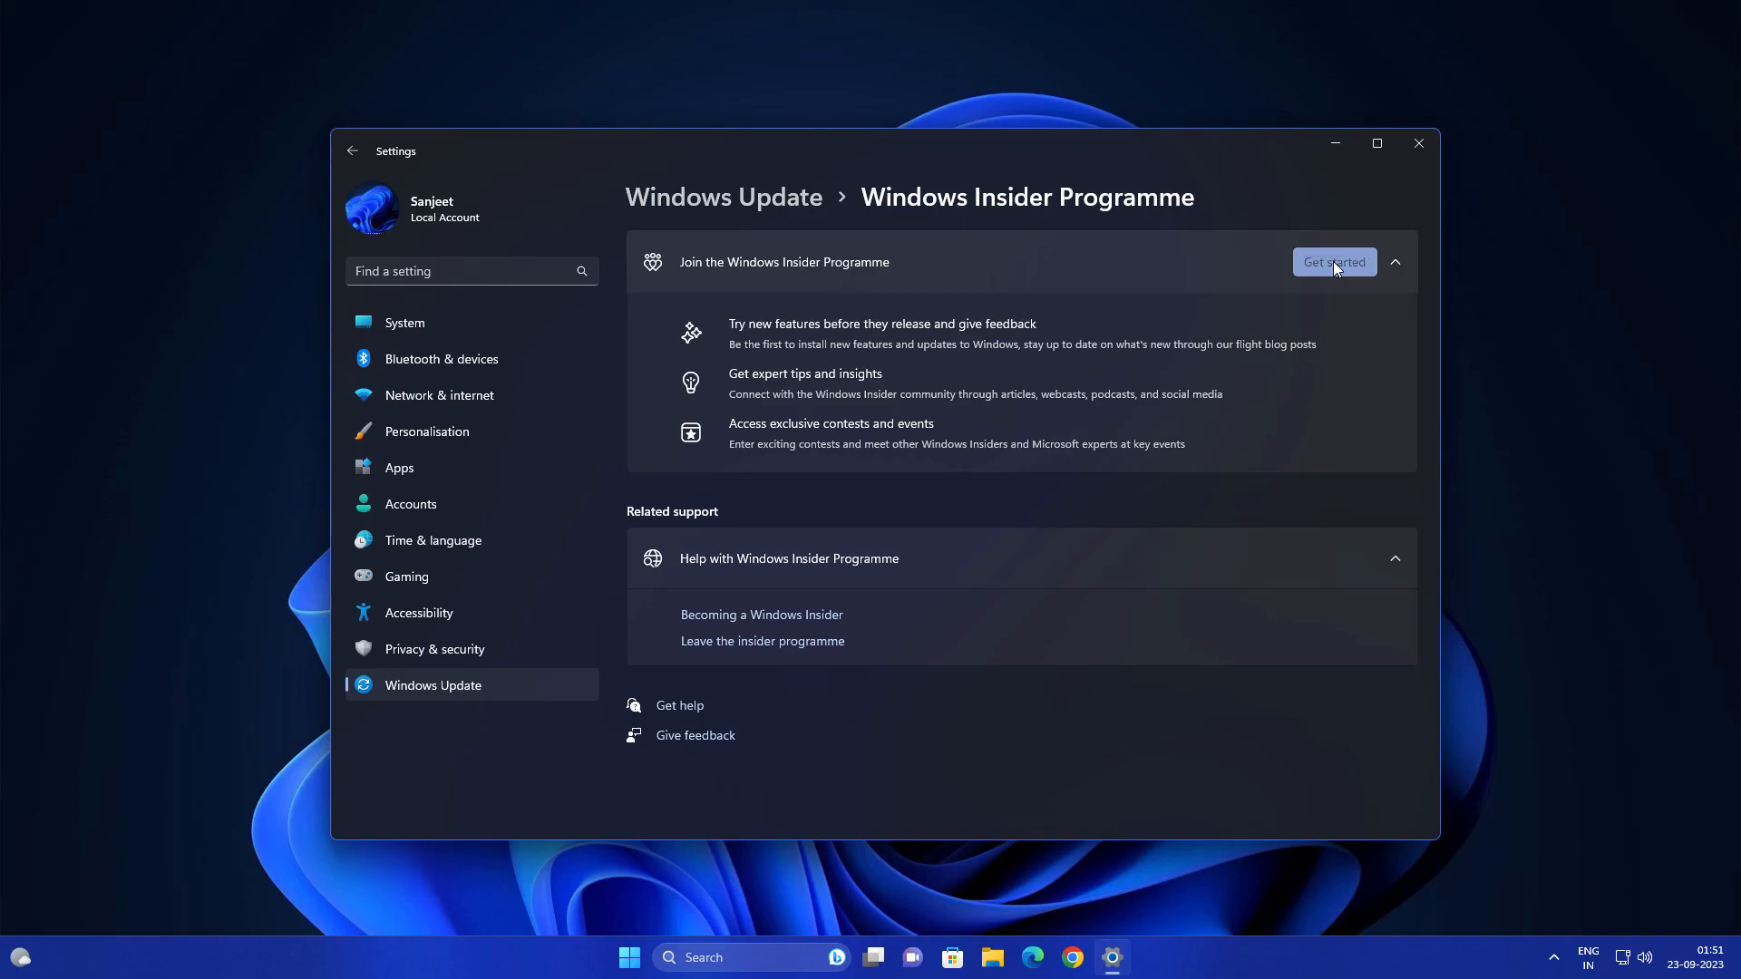
- Enroll the linked account on the Release Preview channel and restart to finish
{"action": "left_click", "coordinate": [1333, 261]}
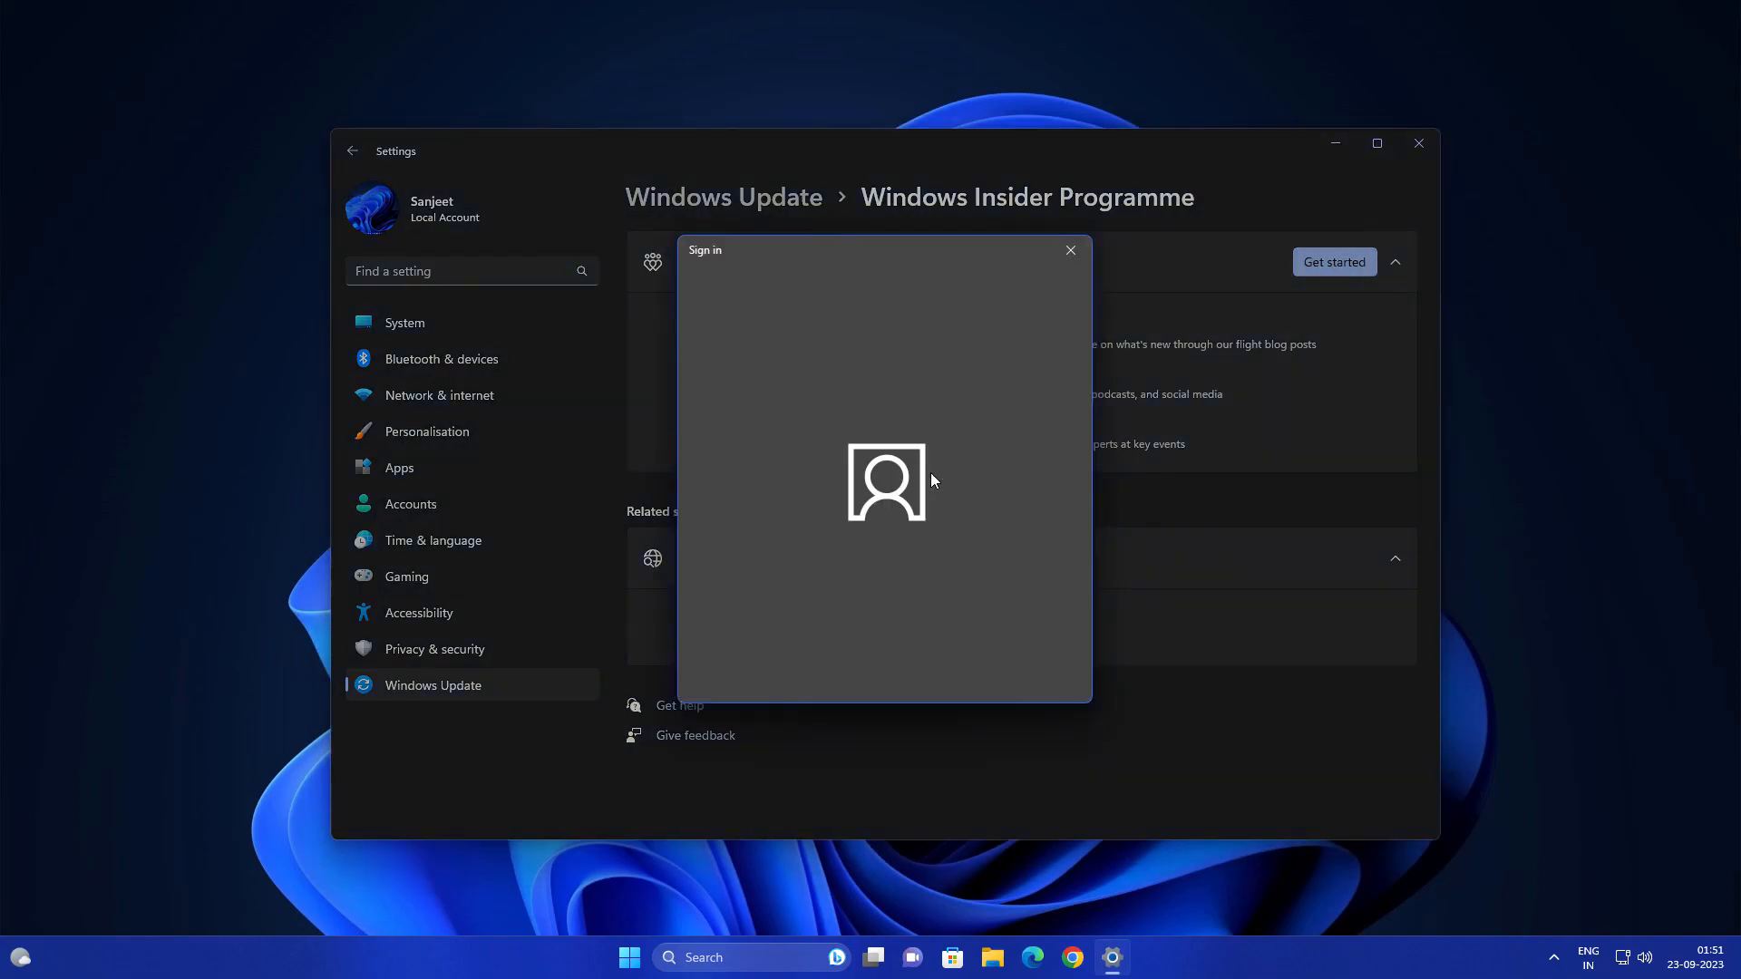
{"action": "left_click", "coordinate": [1070, 250]}
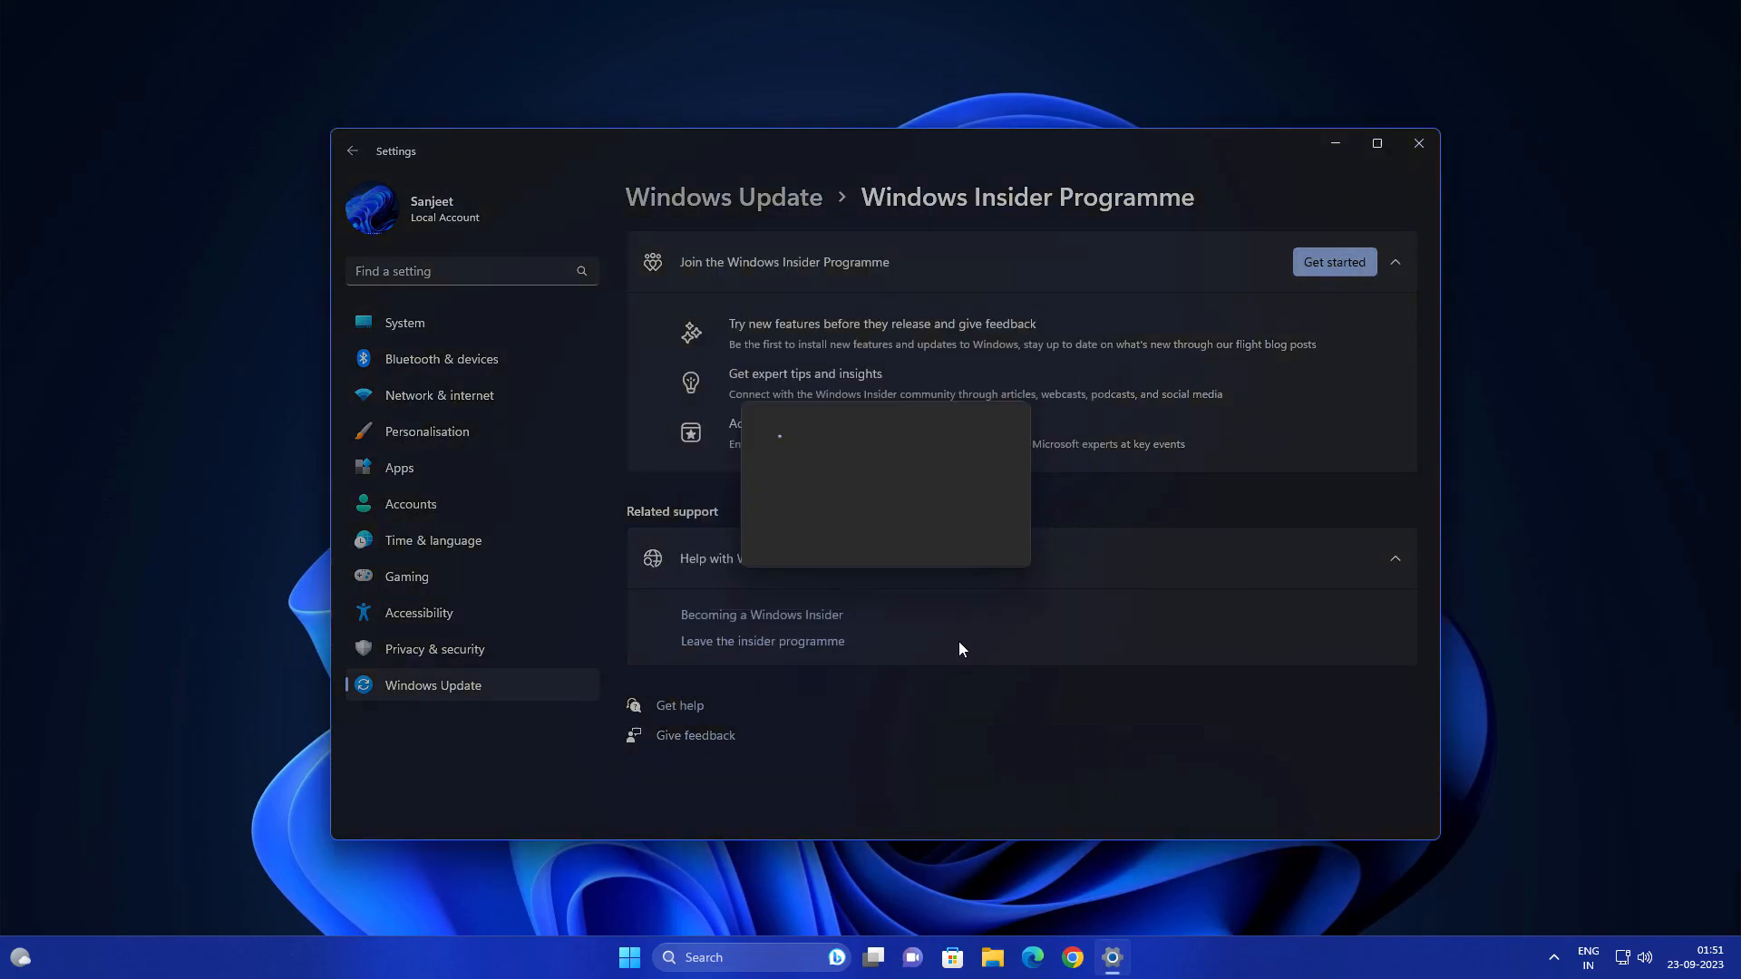
{"action": "left_click", "coordinate": [1333, 261]}
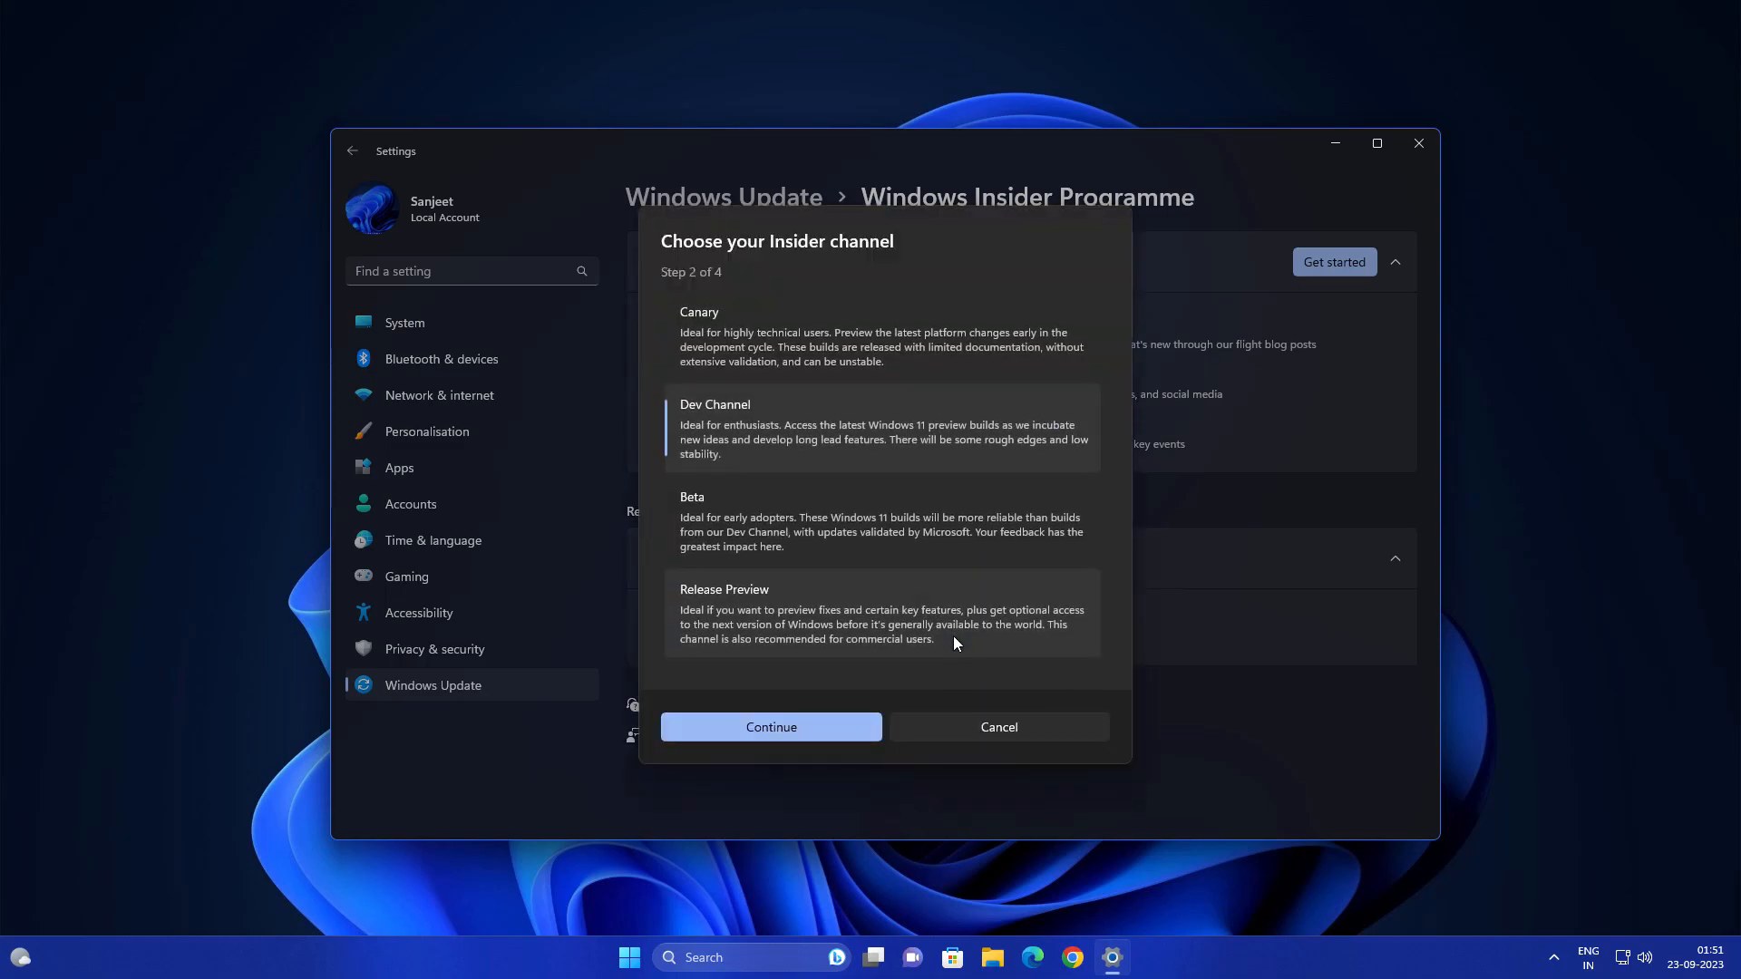
{"action": "left_click", "coordinate": [884, 613]}
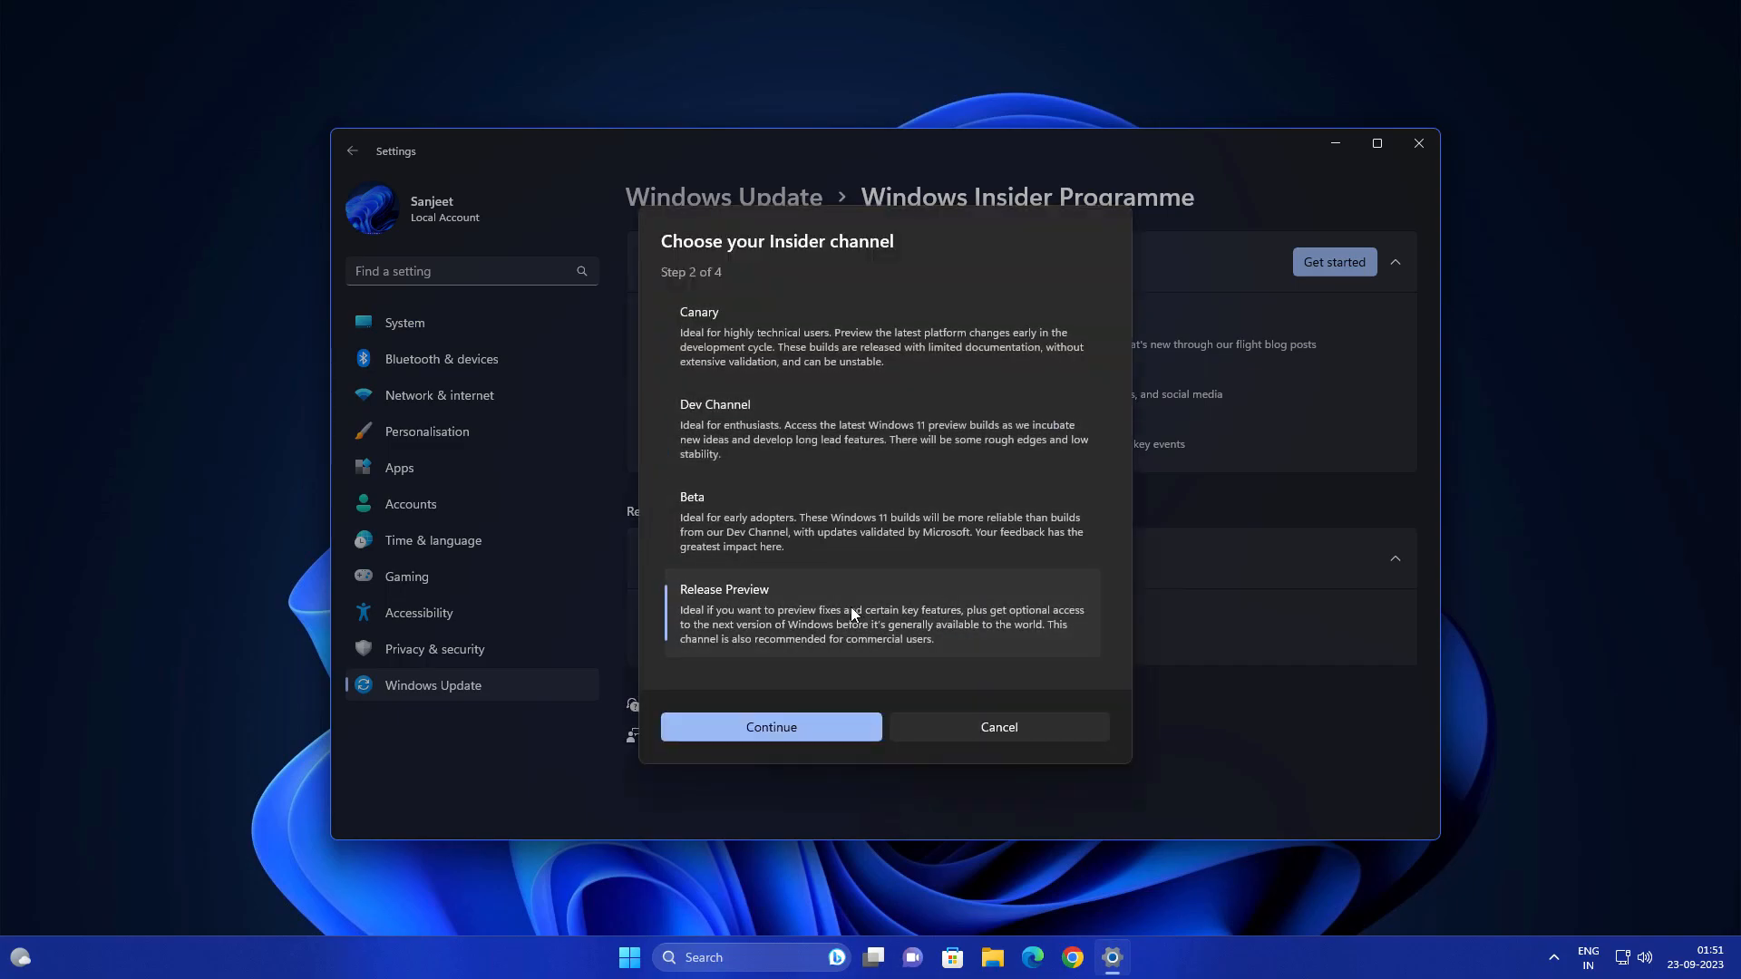
{"action": "left_click", "coordinate": [771, 727]}
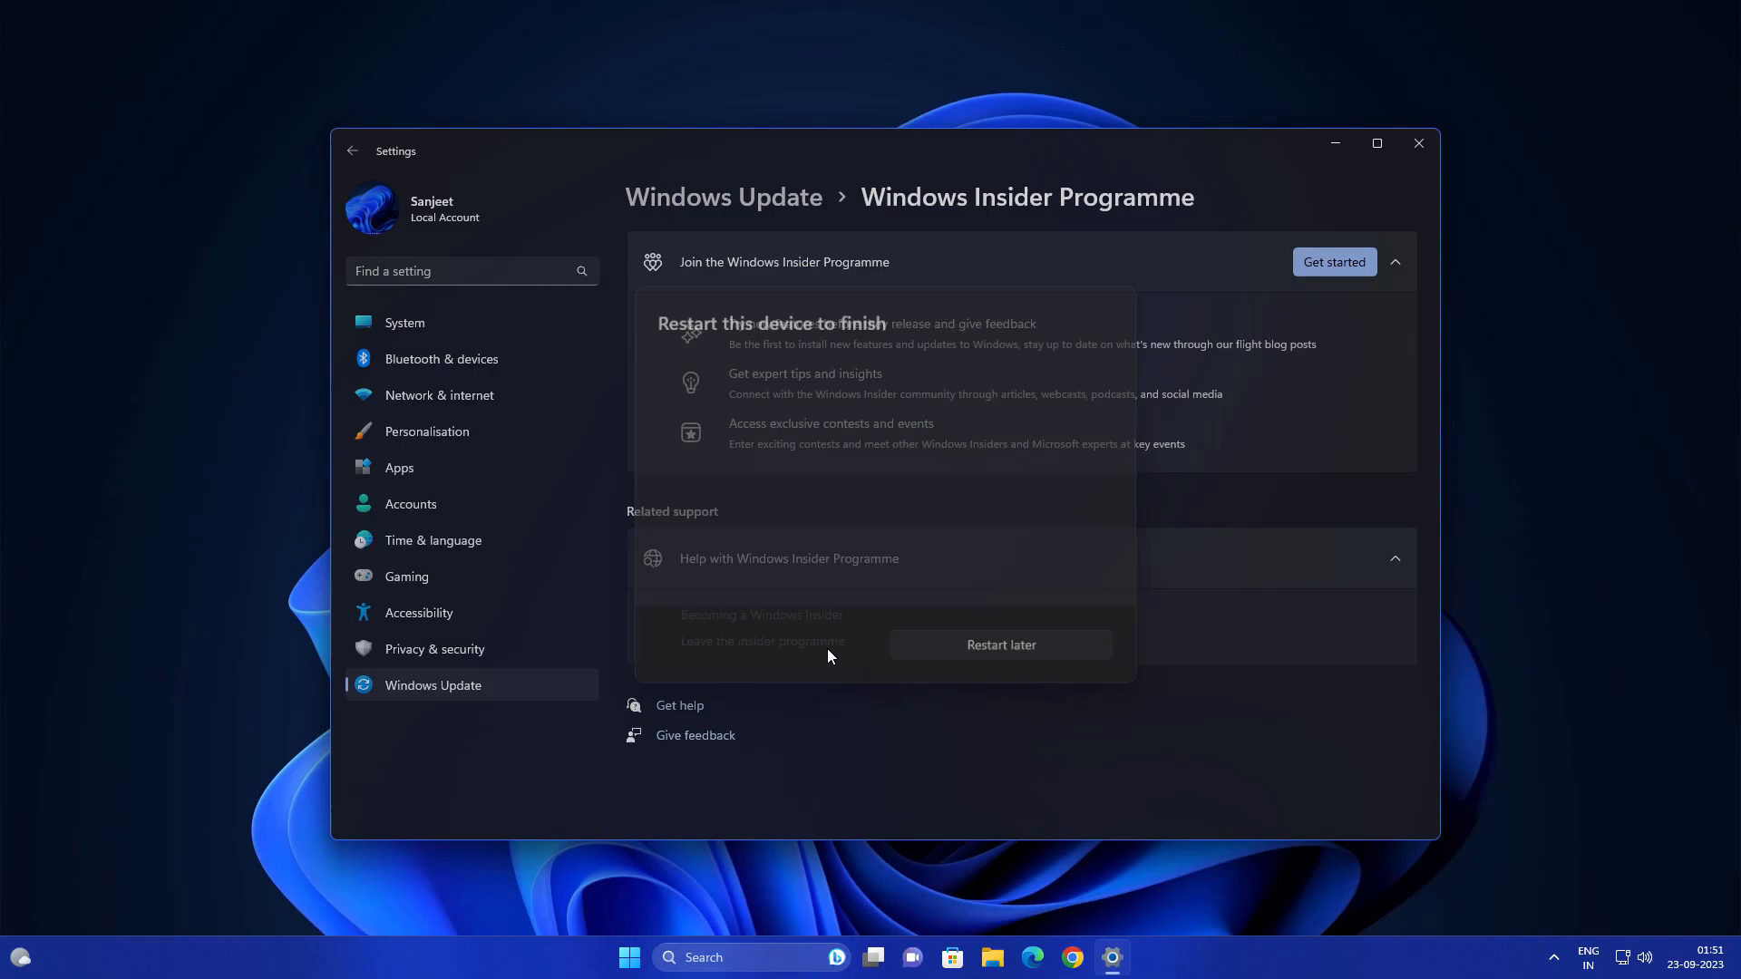
{"action": "left_click", "coordinate": [405, 323]}
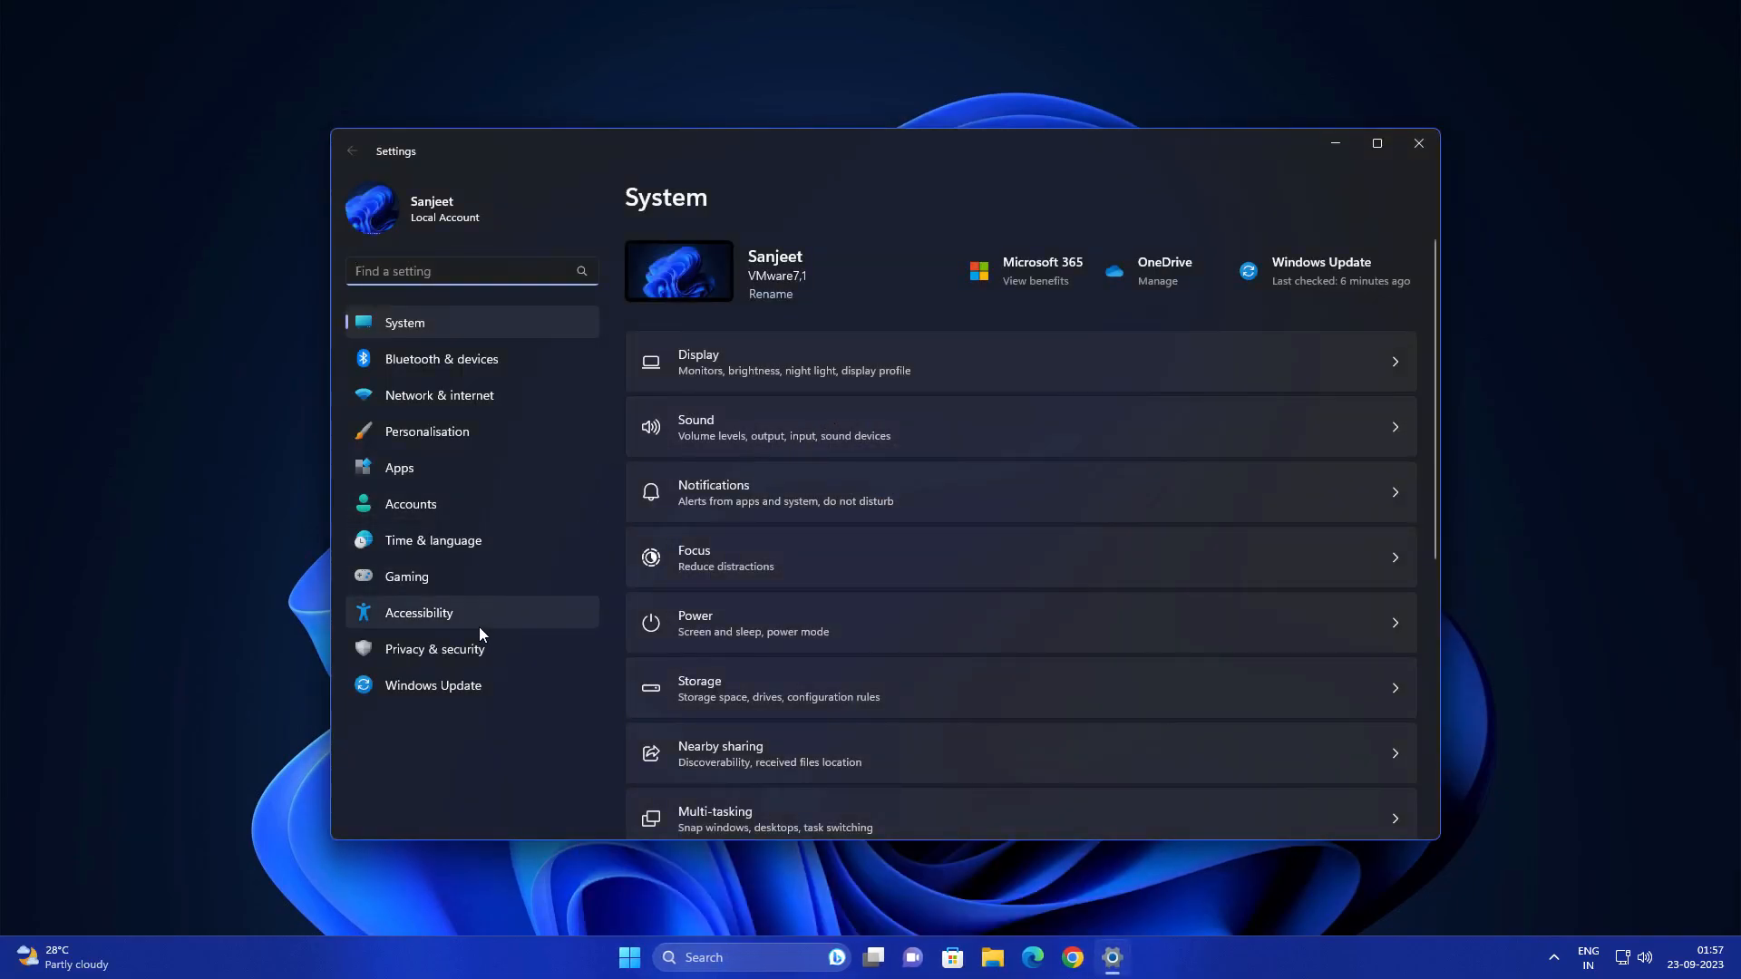
- Confirm the Insider Programme shows Release Preview, then leave Settings for the desktop
{"action": "left_click", "coordinate": [433, 685]}
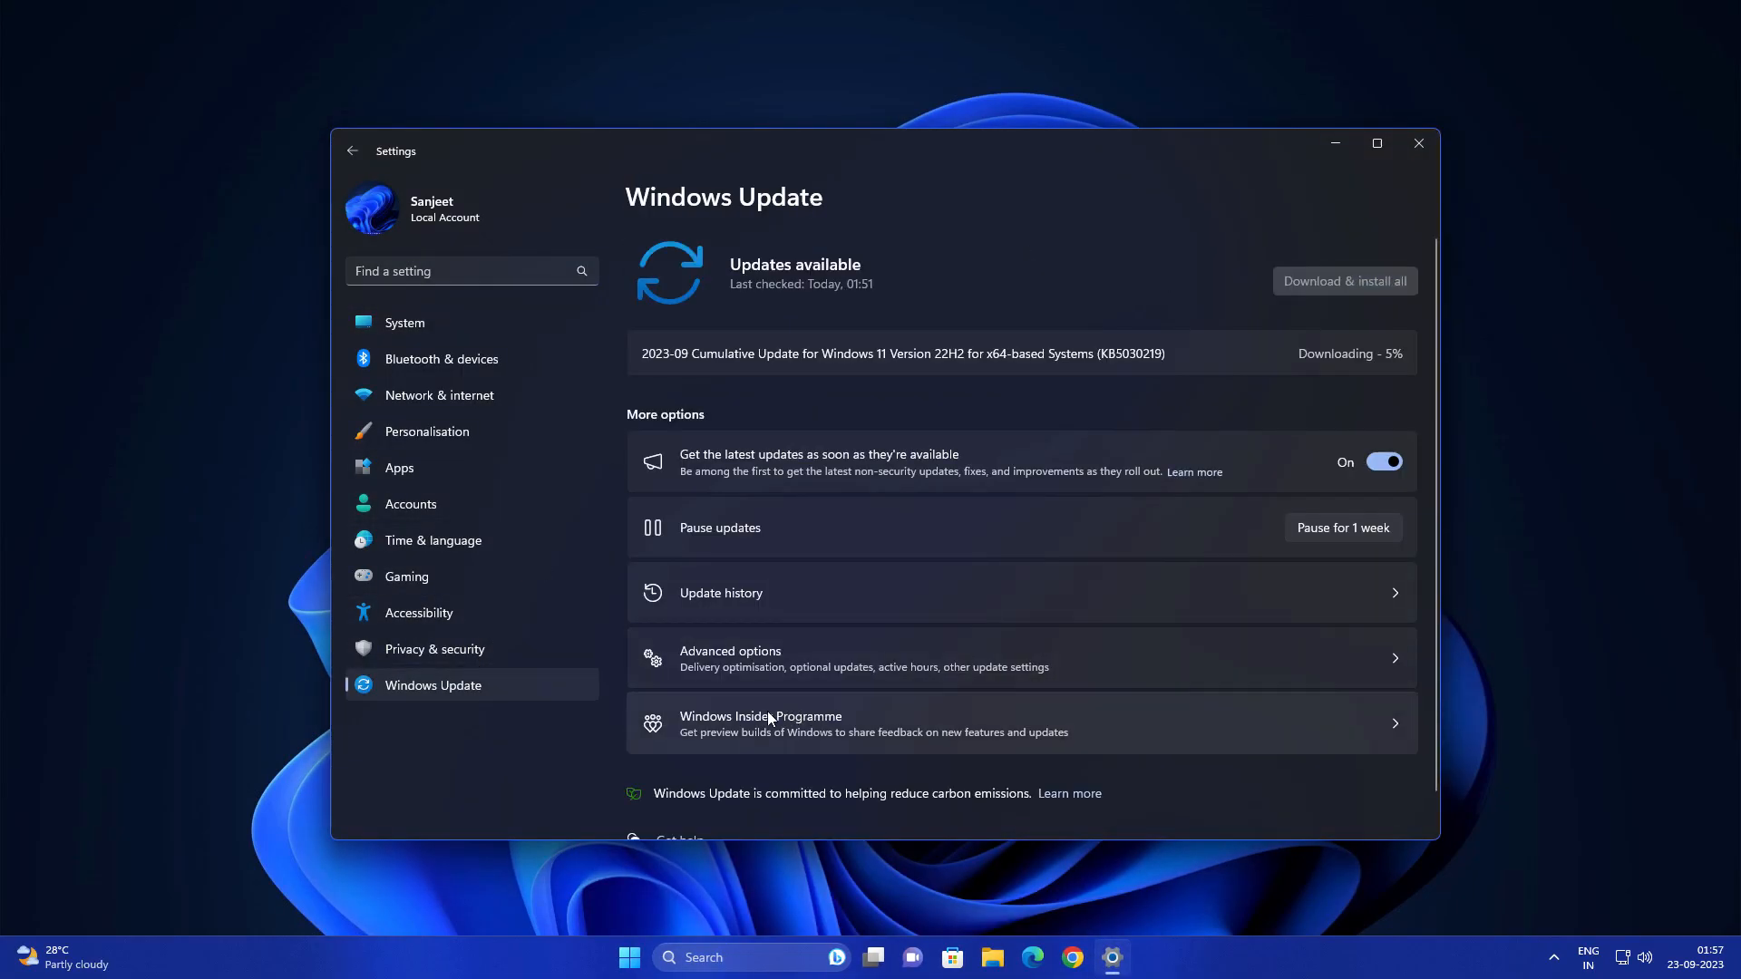
{"action": "left_click", "coordinate": [760, 724]}
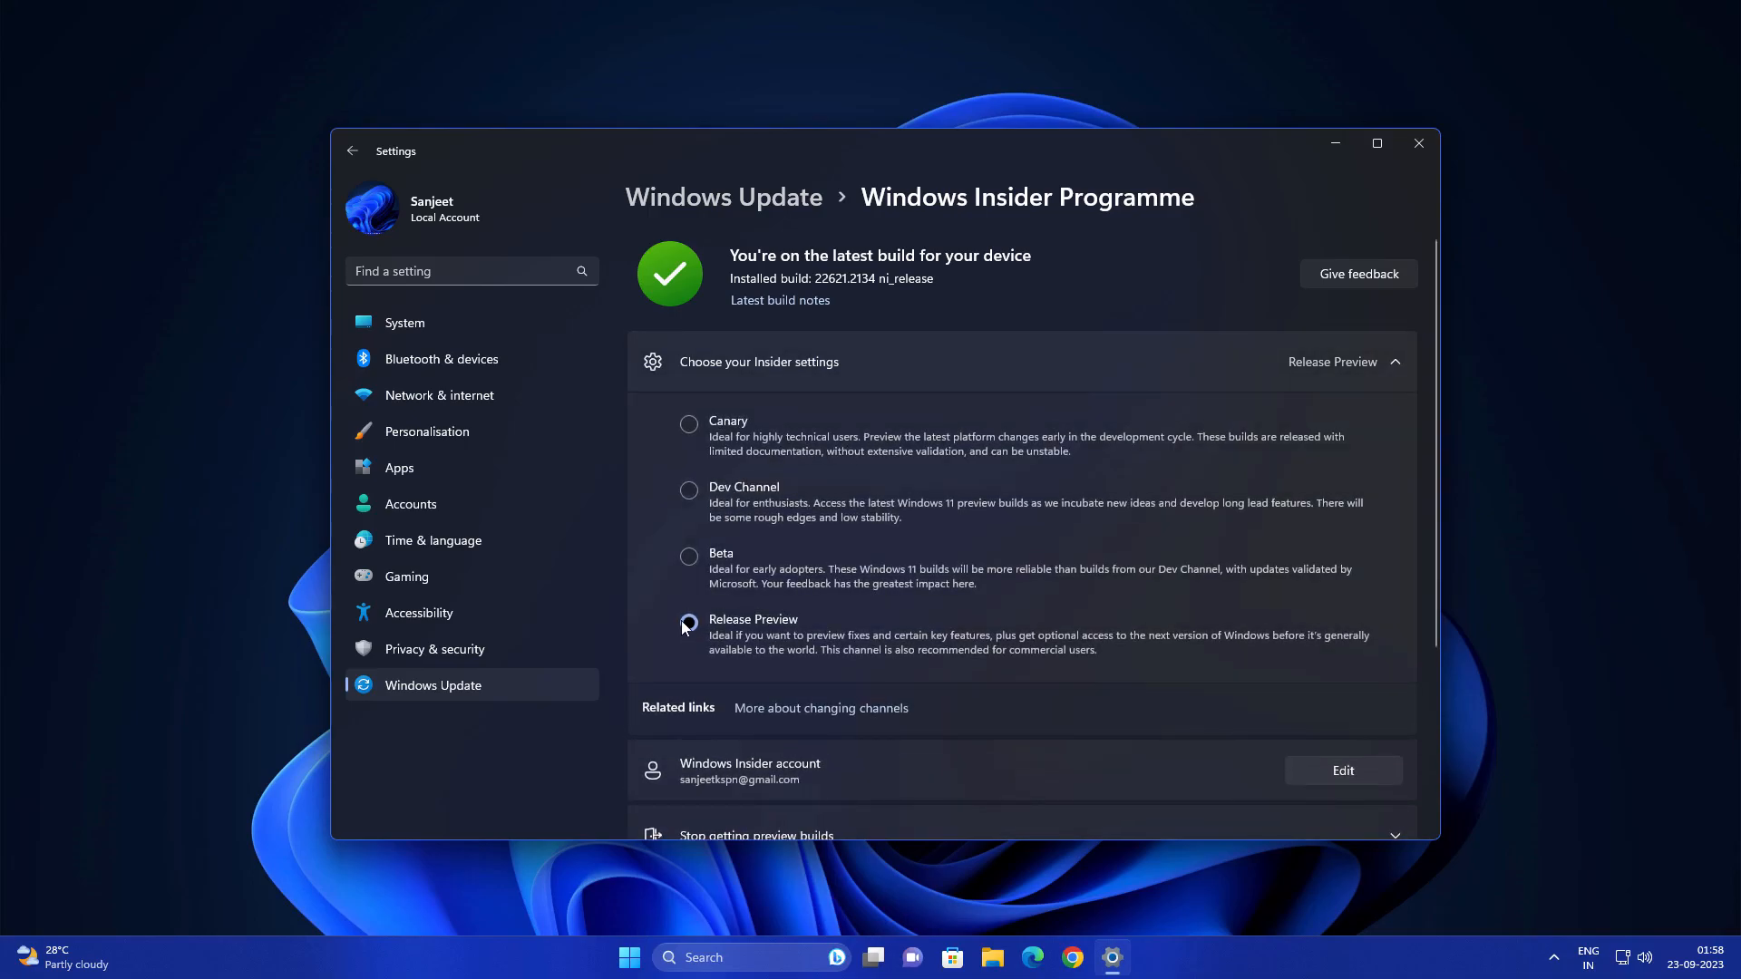
{"action": "left_click", "coordinate": [354, 140]}
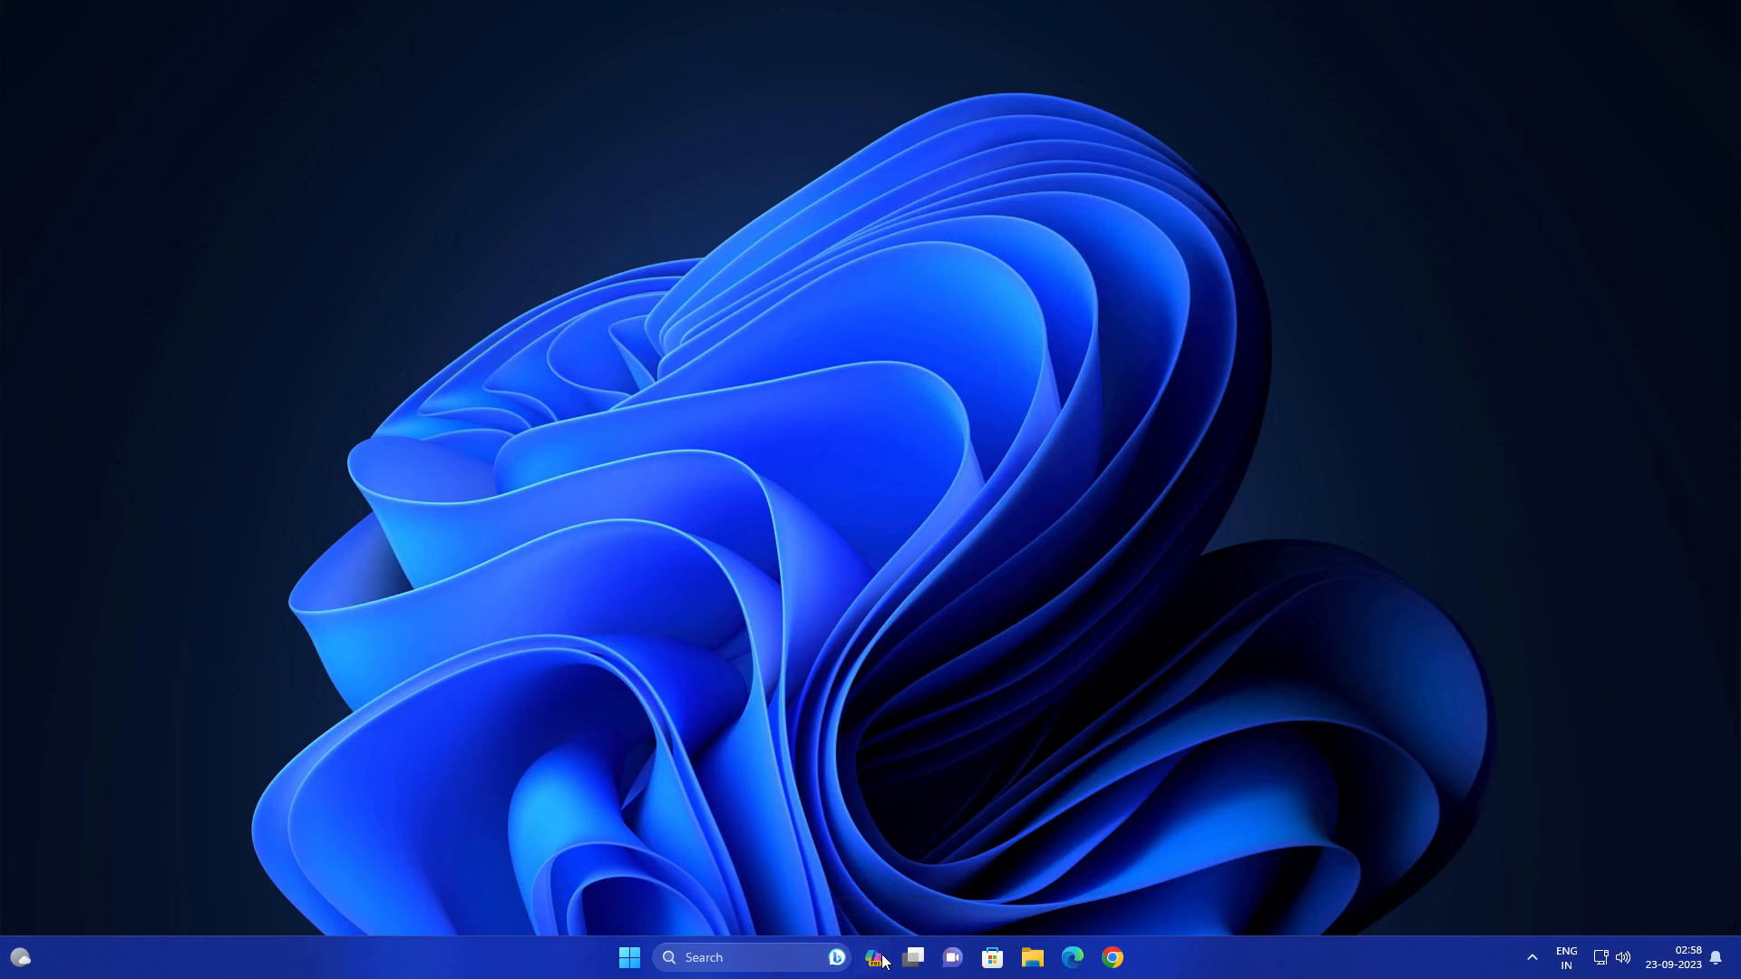
- Launch Copilot from the taskbar and send the 'Troubleshoot a problem' suggestion
{"action": "left_click", "coordinate": [876, 957]}
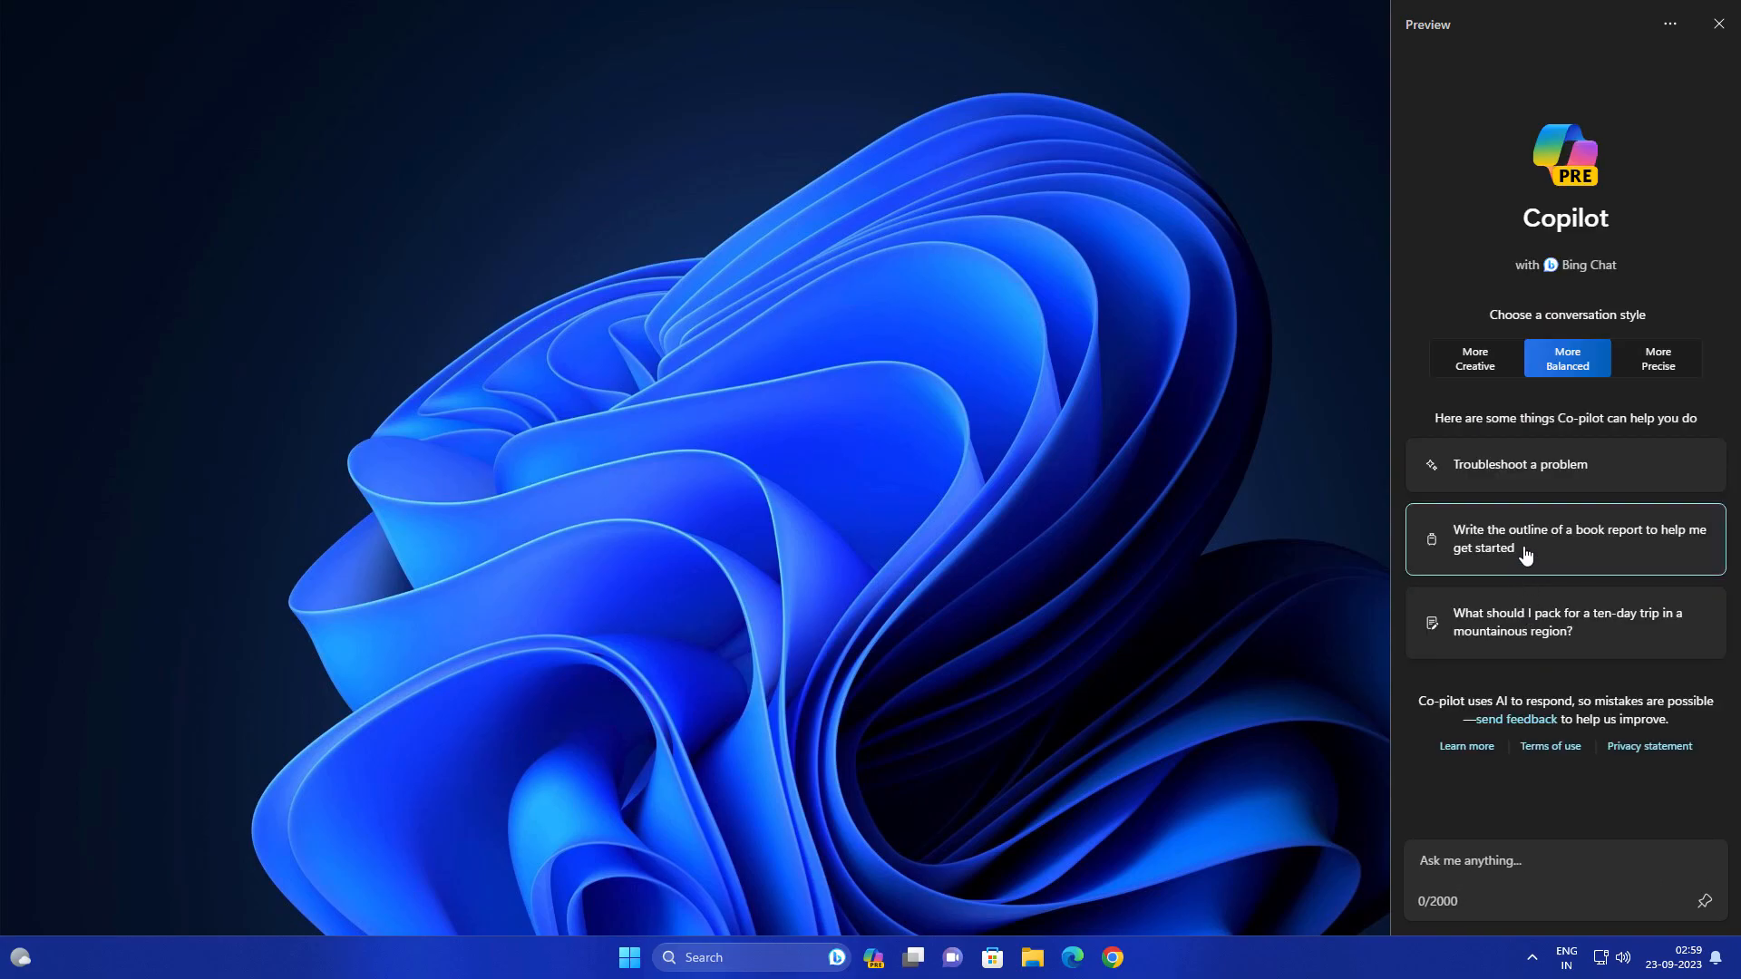
{"action": "mouse_move", "coordinate": [1531, 488]}
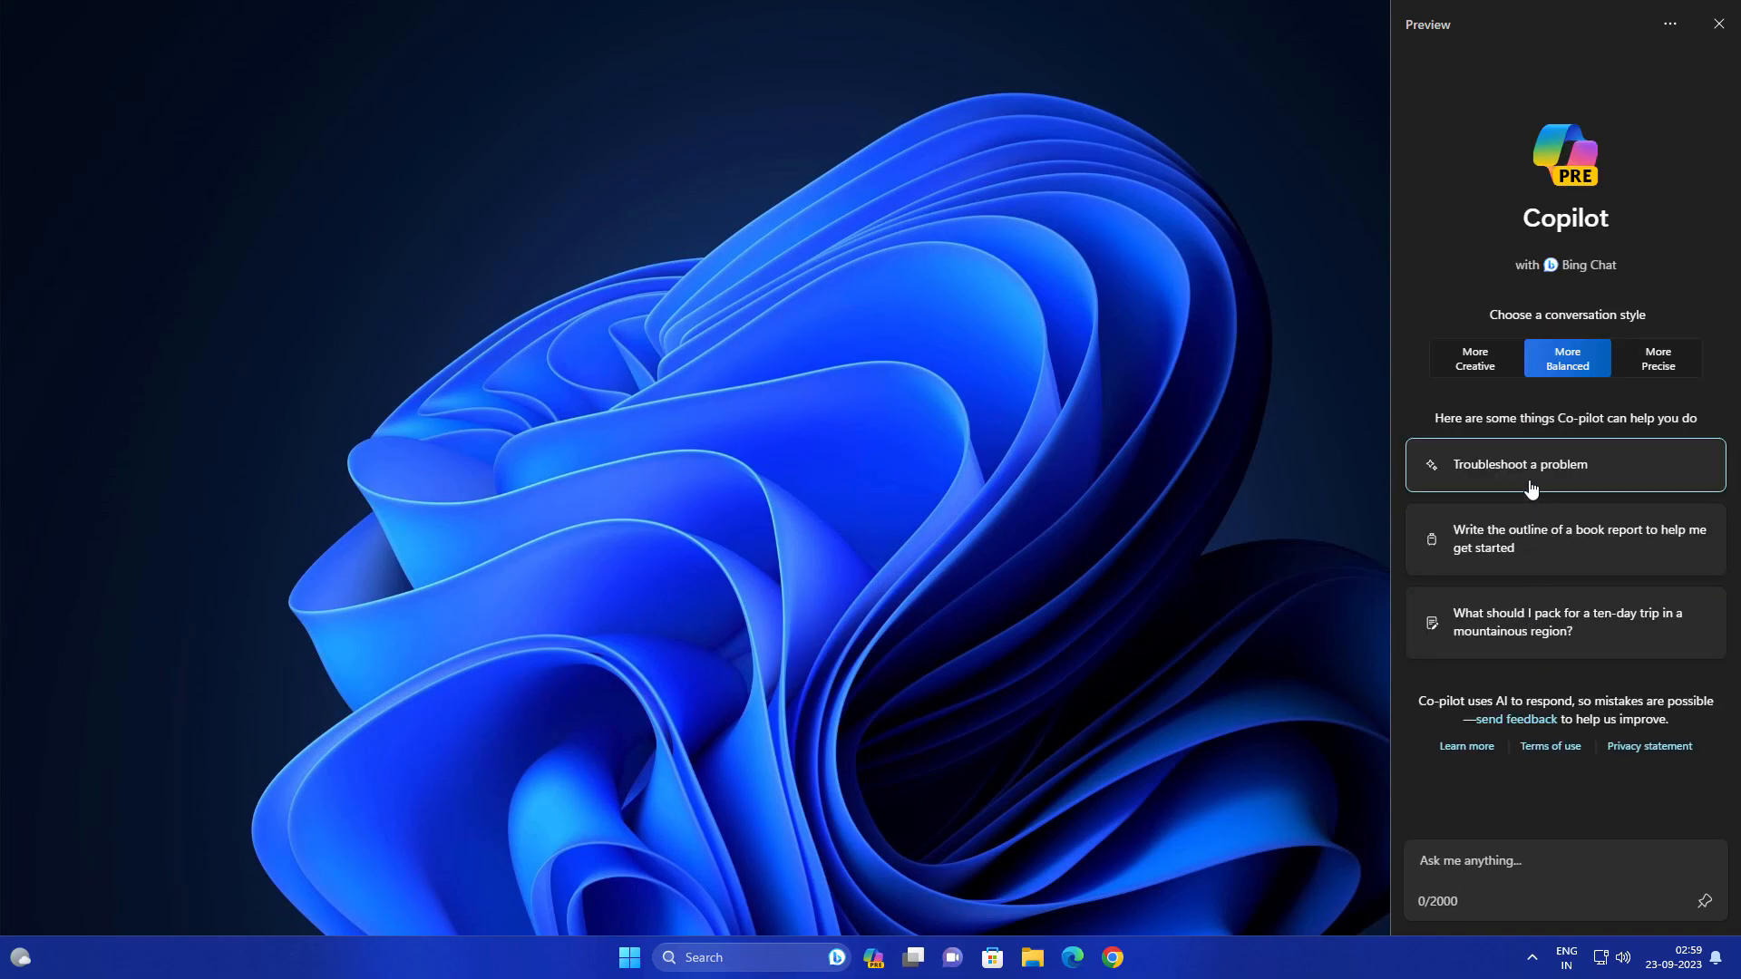
{"action": "left_click", "coordinate": [1564, 465]}
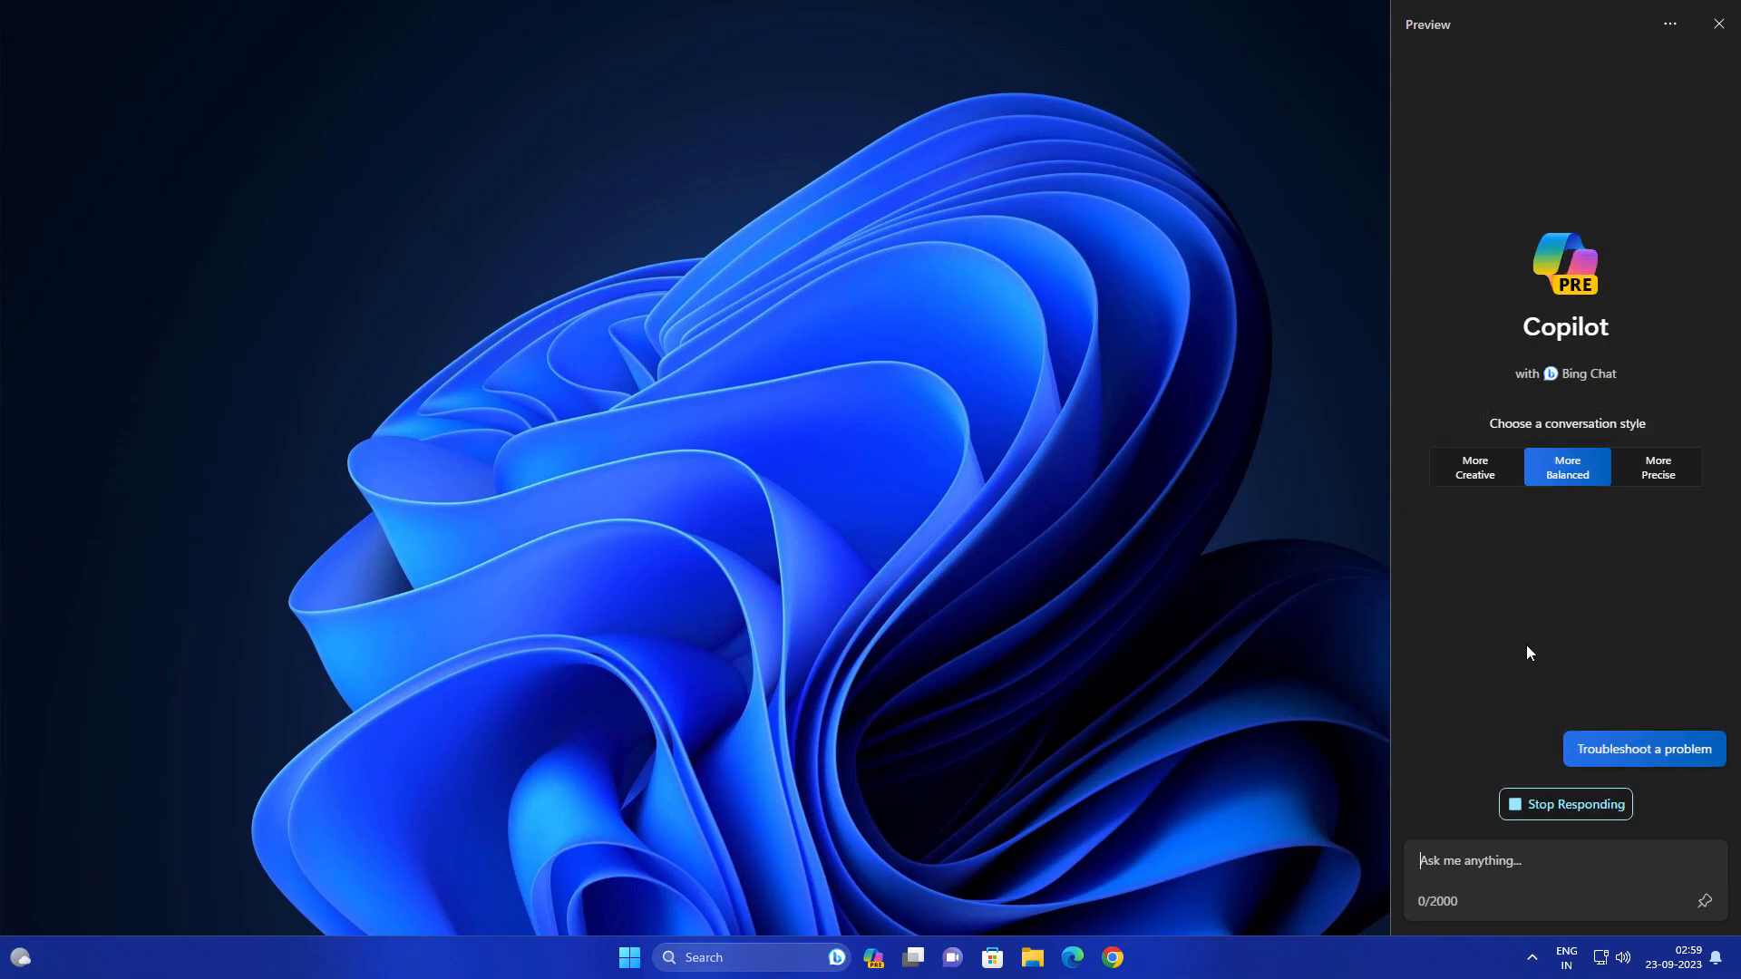
{"action": "left_click", "coordinate": [629, 958]}
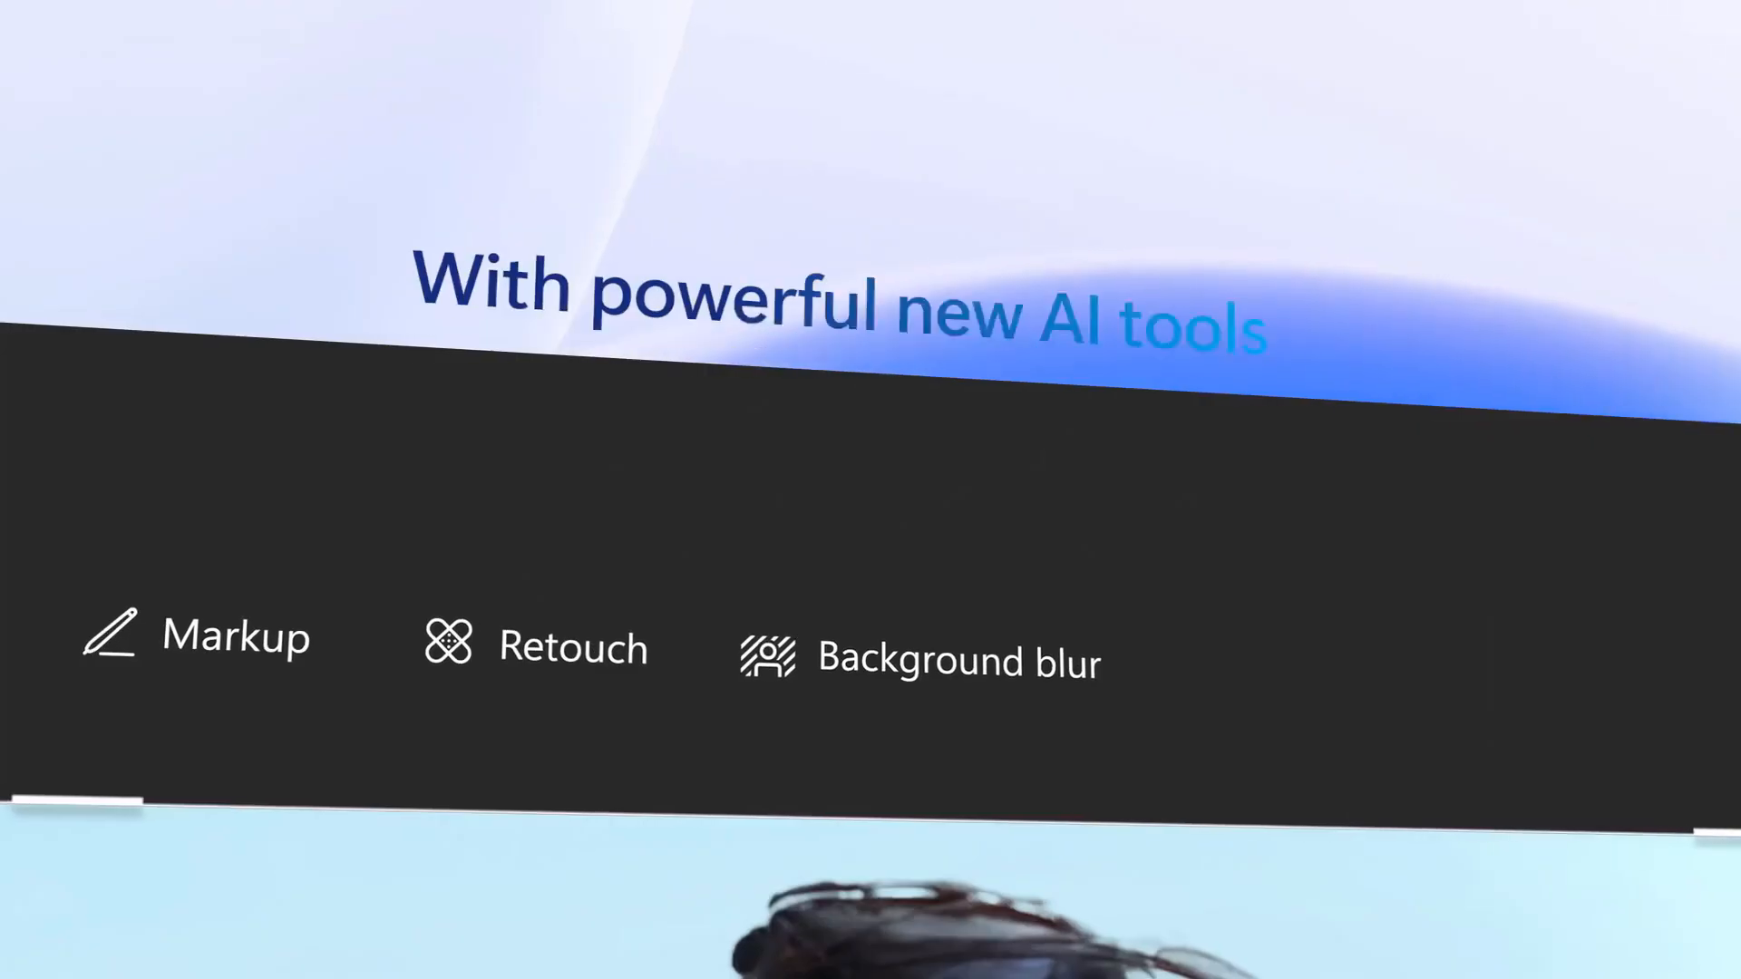
{"action": "left_click", "coordinate": [1048, 194]}
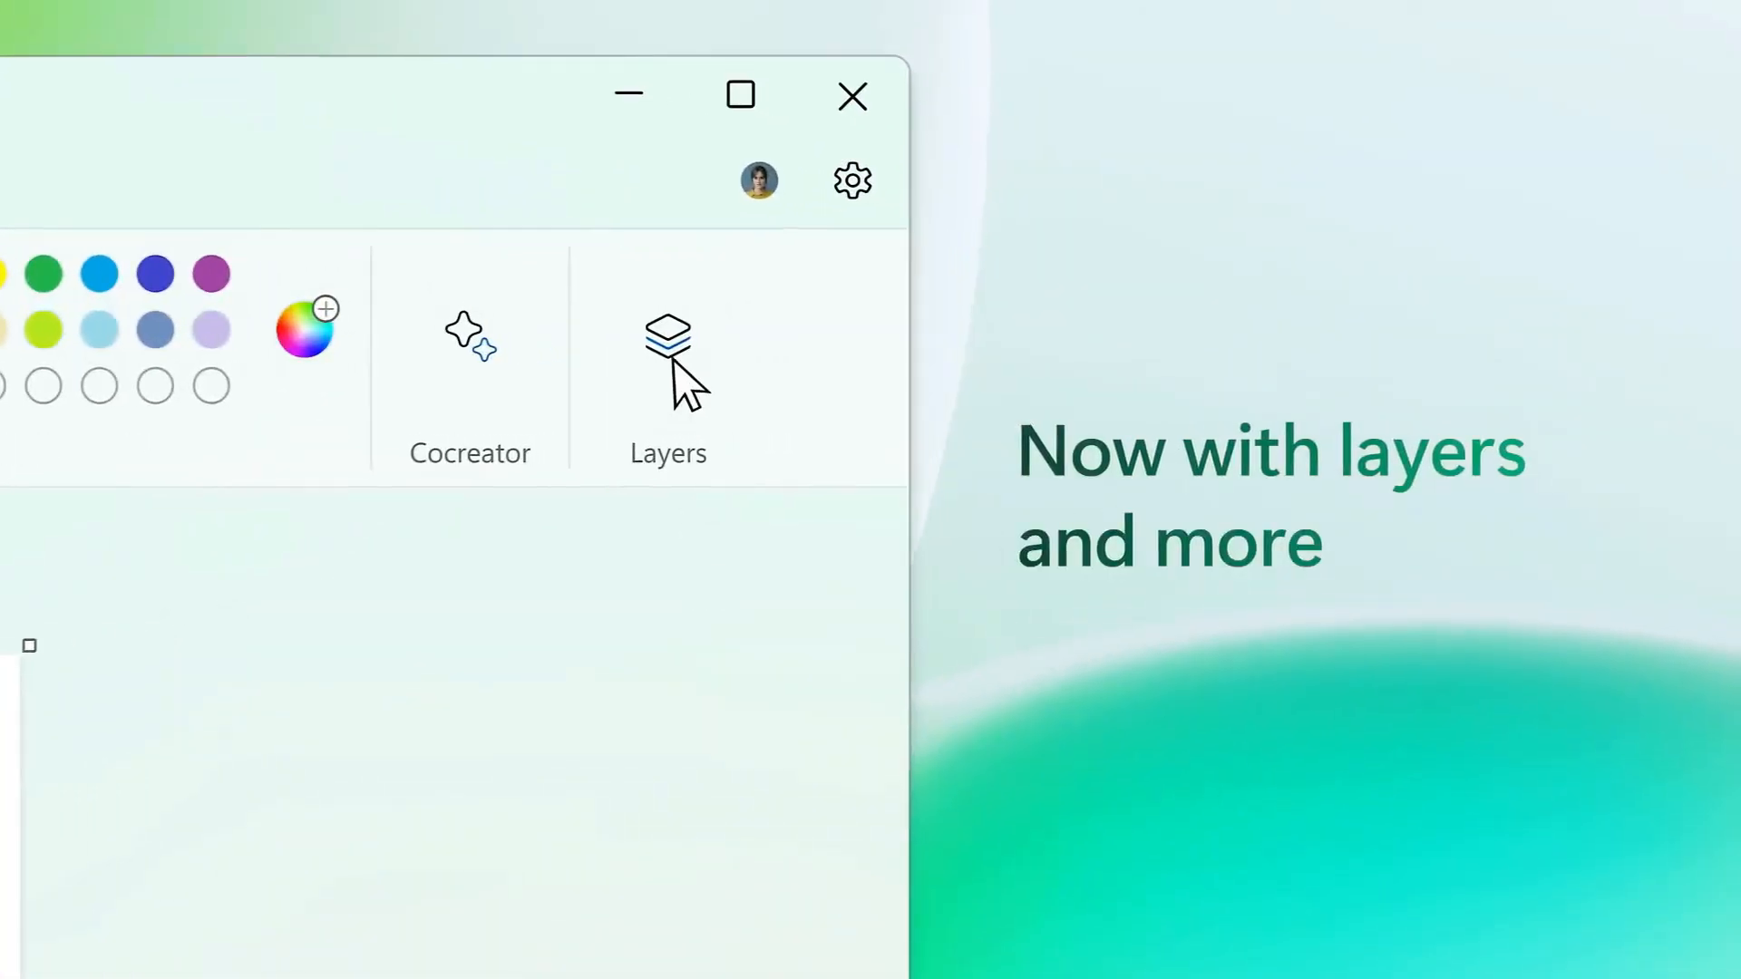
{"action": "left_click", "coordinate": [668, 355]}
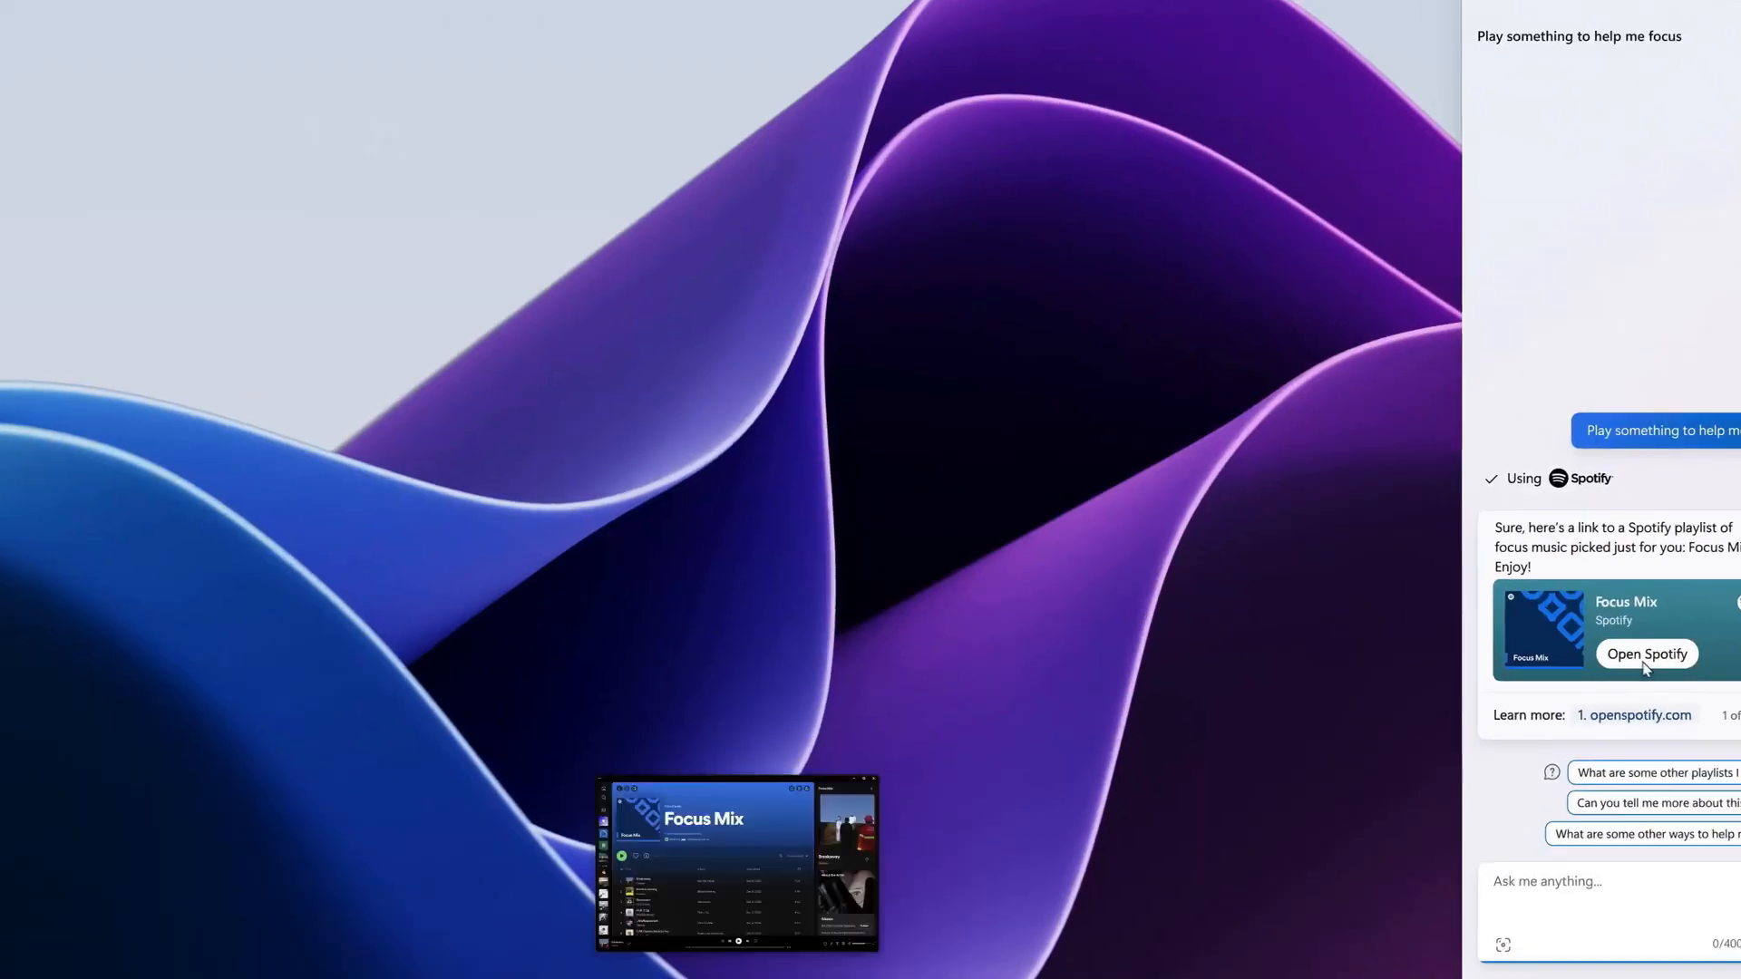
{"action": "left_click", "coordinate": [1559, 518]}
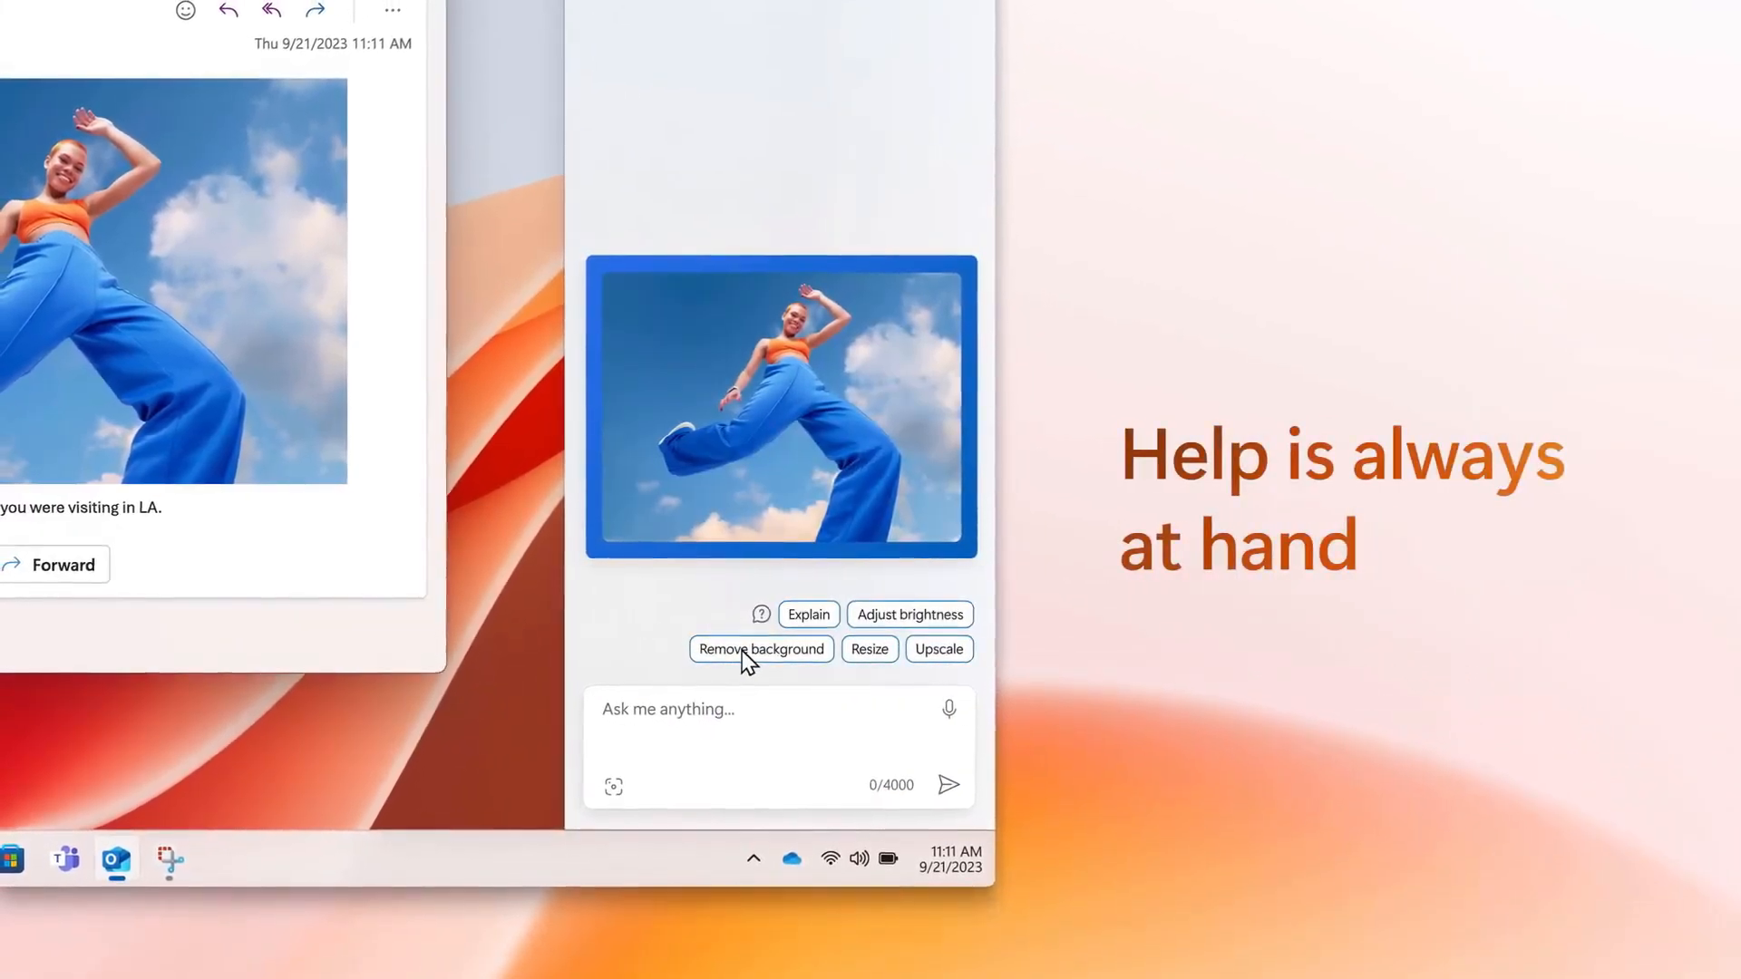
{"action": "left_click", "coordinate": [760, 649]}
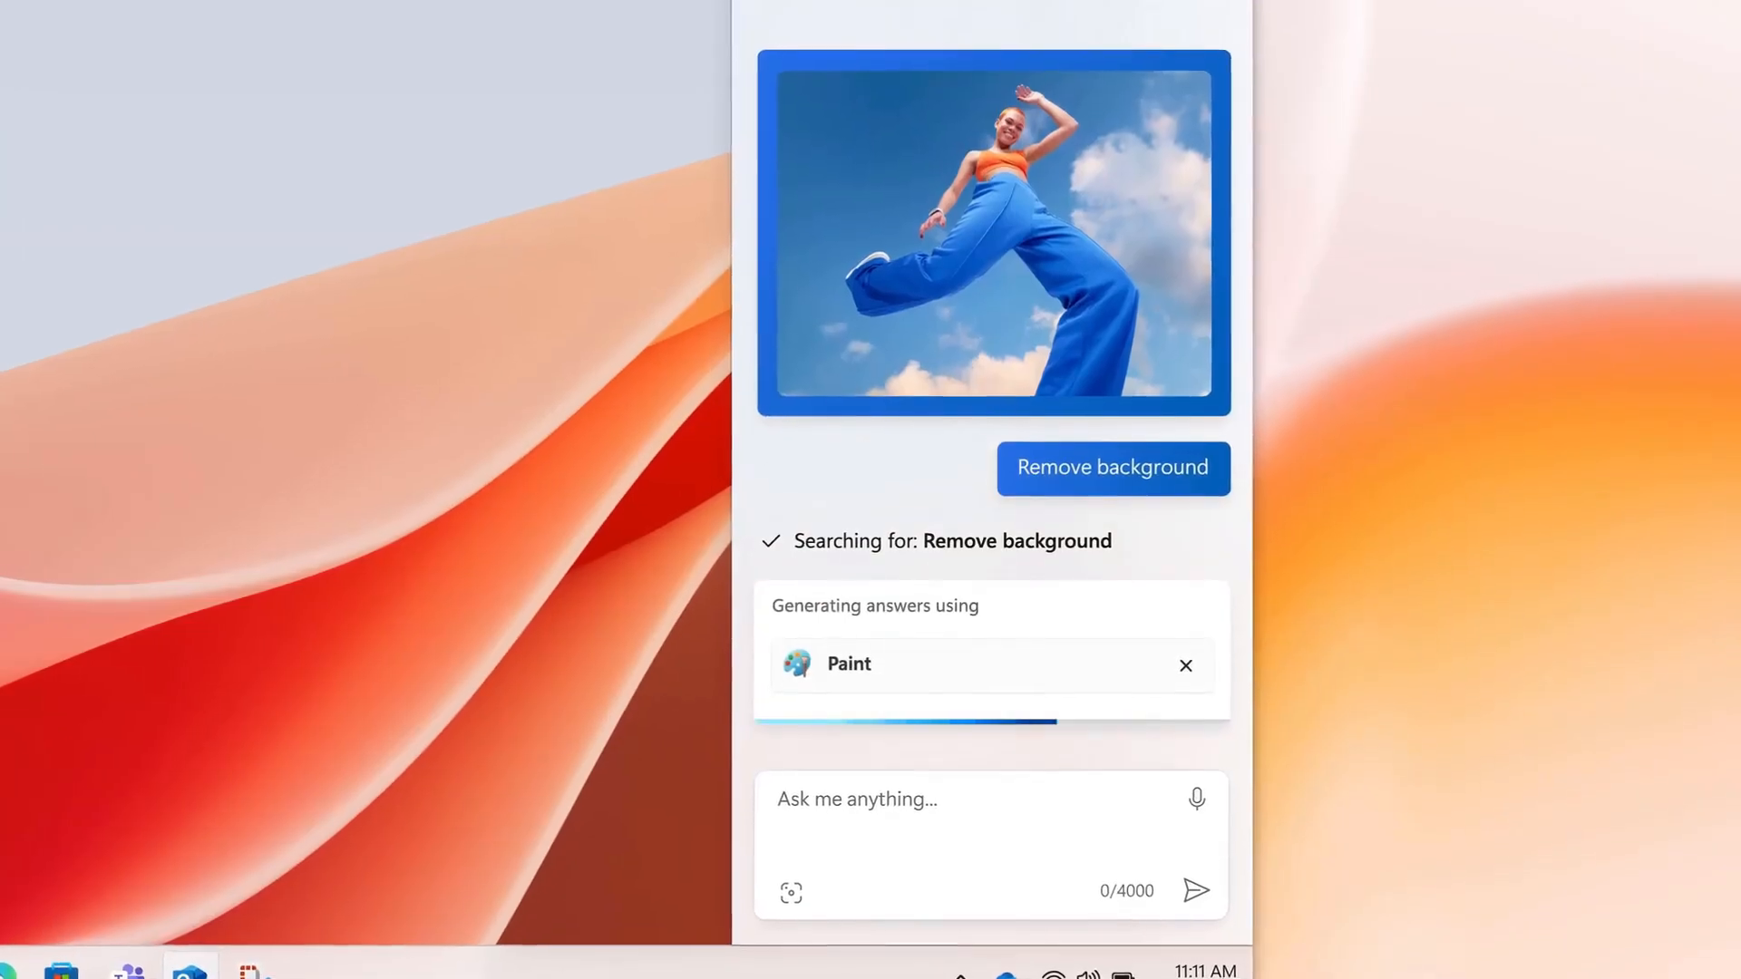